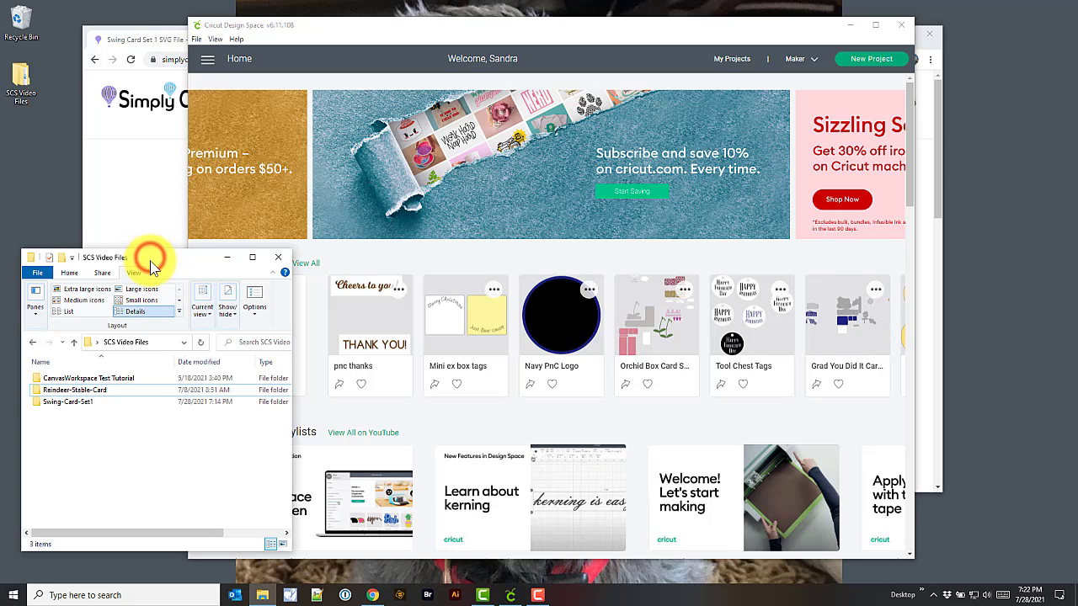
{"action": "mouse_move", "coordinate": [167, 290]}
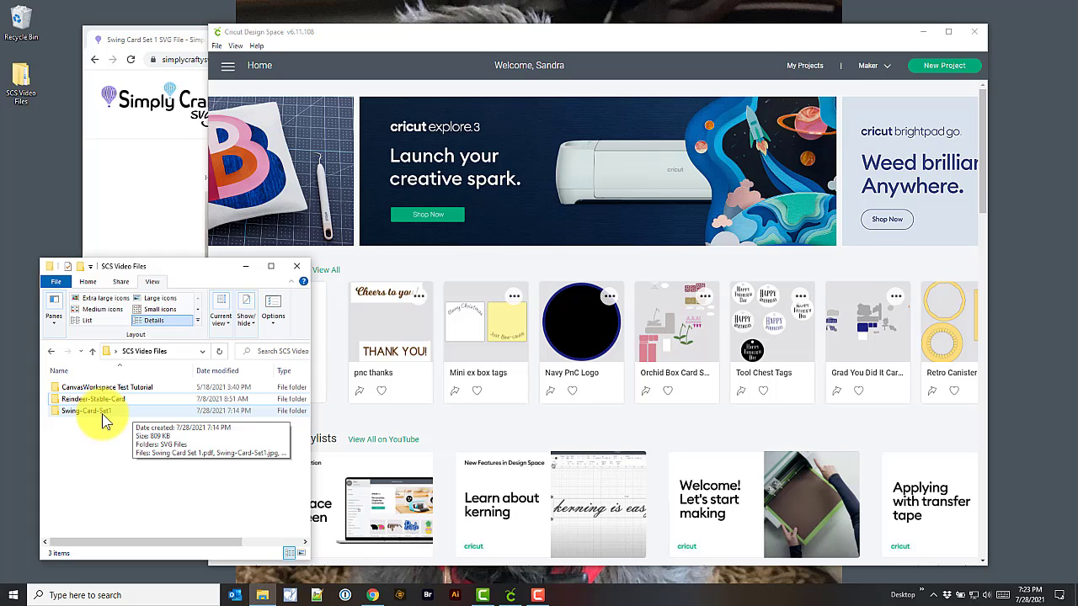
Open Swing-Card-Set1 in SCS Video Files to see its SVG Files folder, PDF and card images.
{"action": "left_click", "coordinate": [91, 398]}
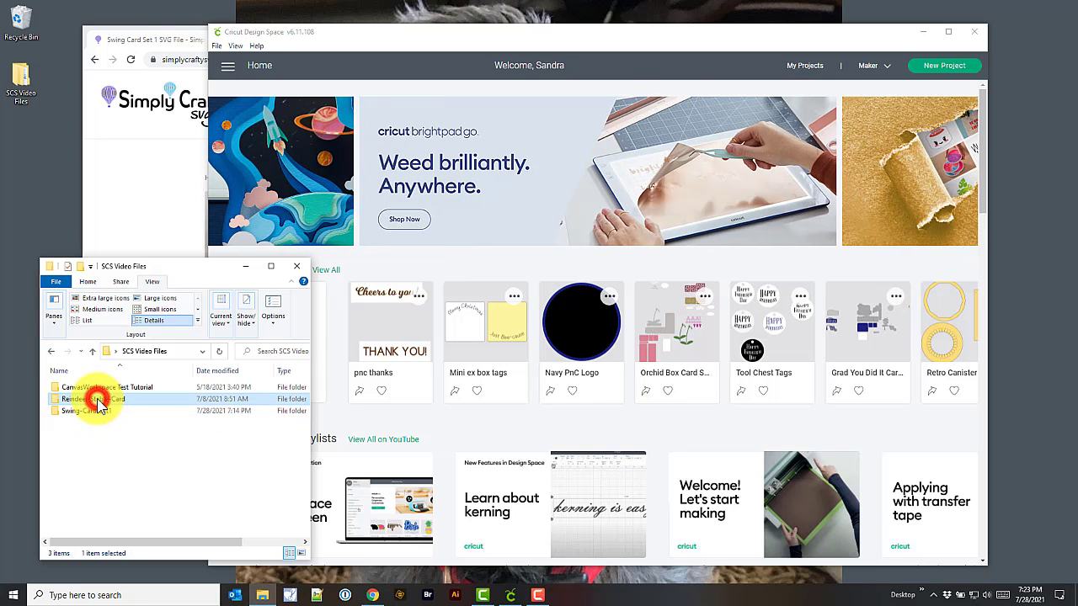
{"action": "double_click", "coordinate": [91, 399]}
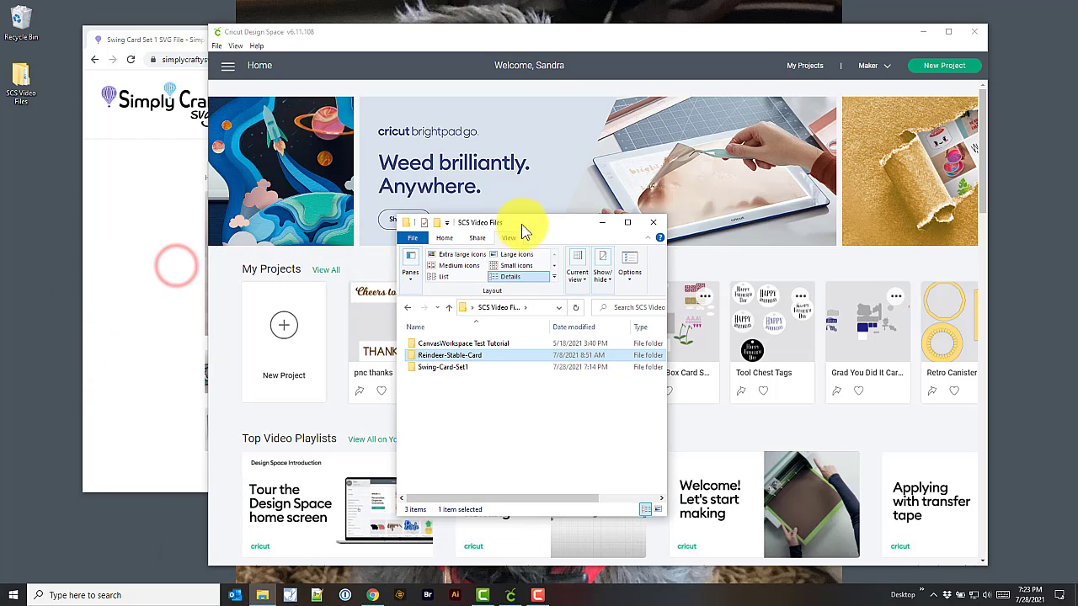
{"action": "double_click", "coordinate": [443, 367]}
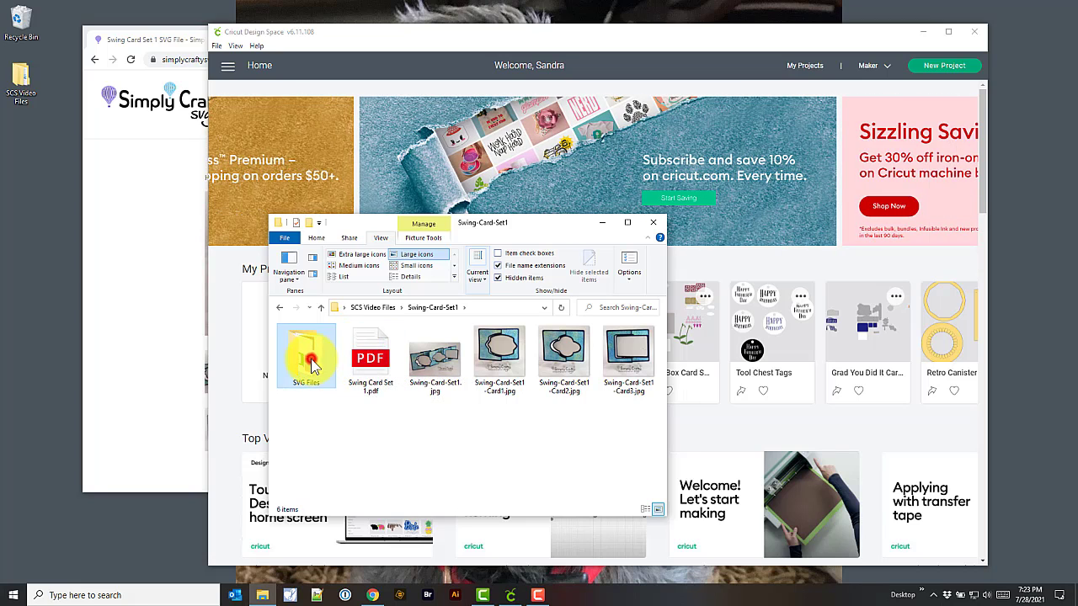
Return to SCS Video Files, open Reindeer-Stable-Card, and select Reindeer Stable Card.pdf.
{"action": "double_click", "coordinate": [306, 355]}
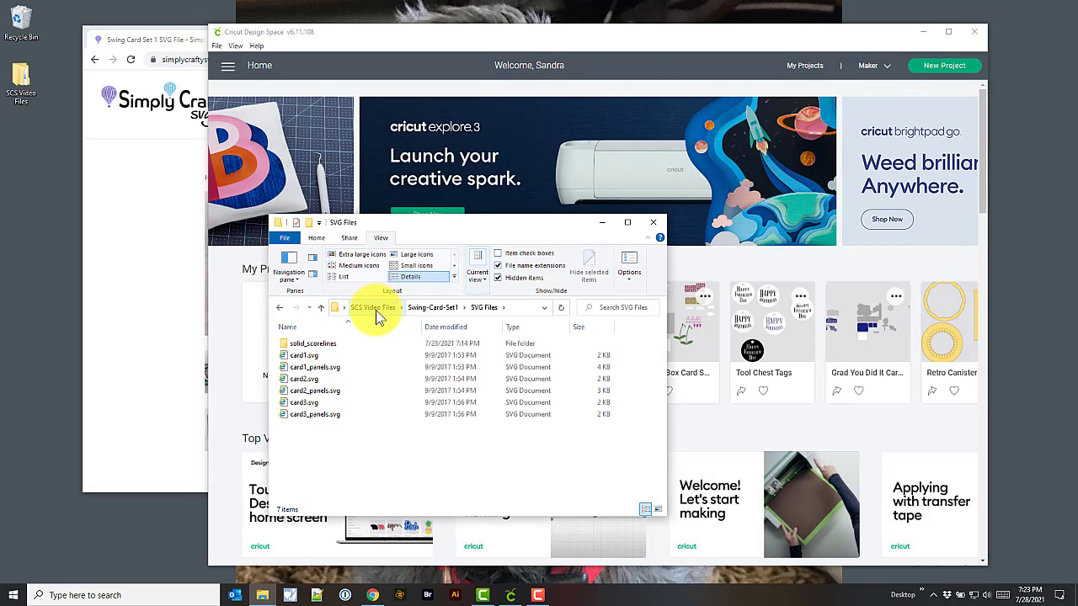
{"action": "left_click", "coordinate": [373, 307]}
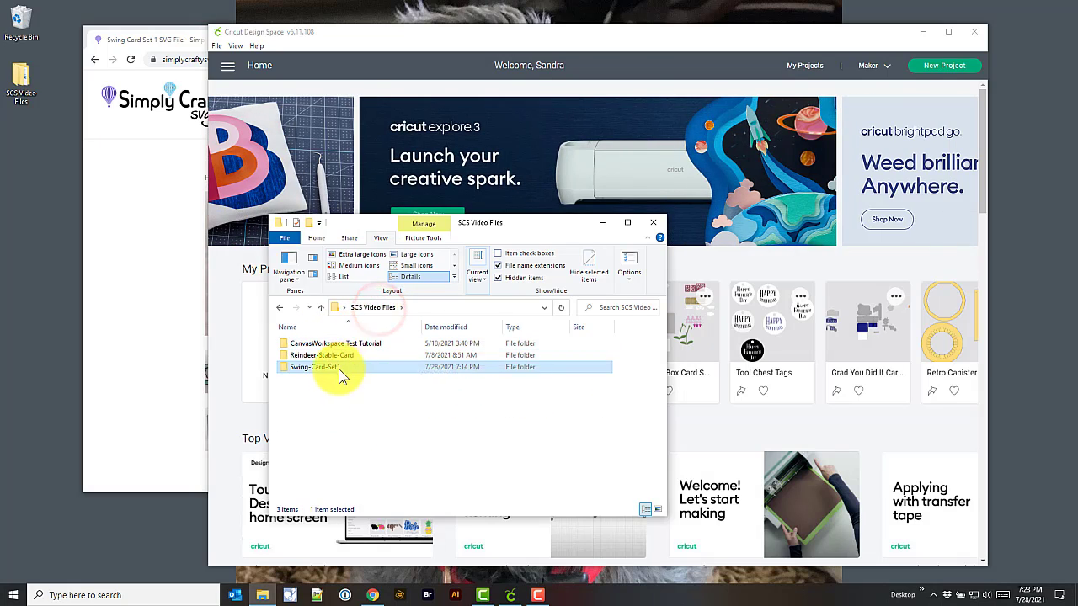
{"action": "mouse_move", "coordinate": [335, 354]}
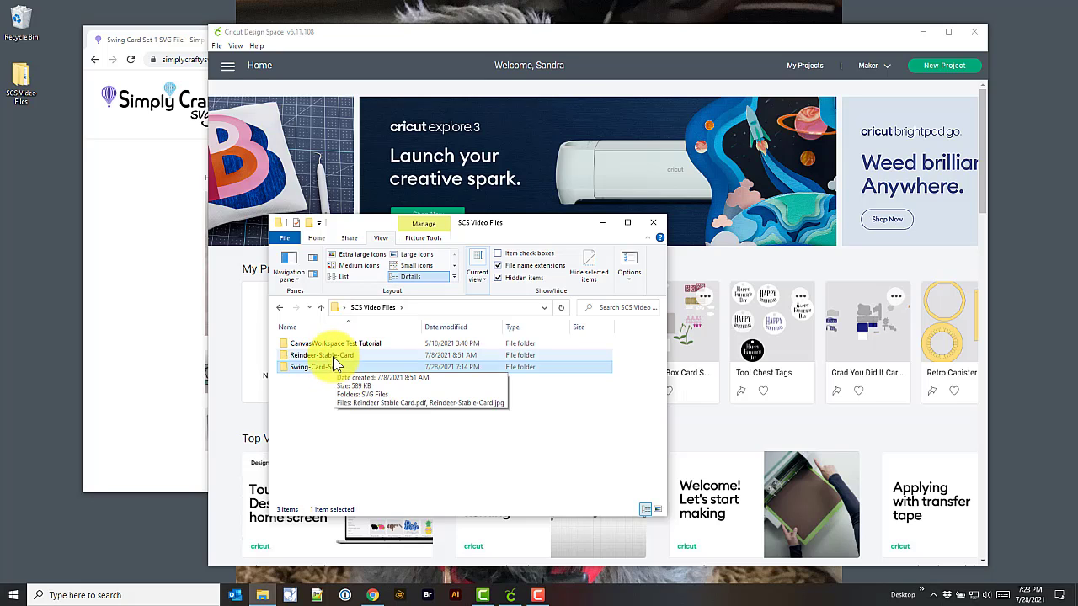
{"action": "double_click", "coordinate": [327, 354]}
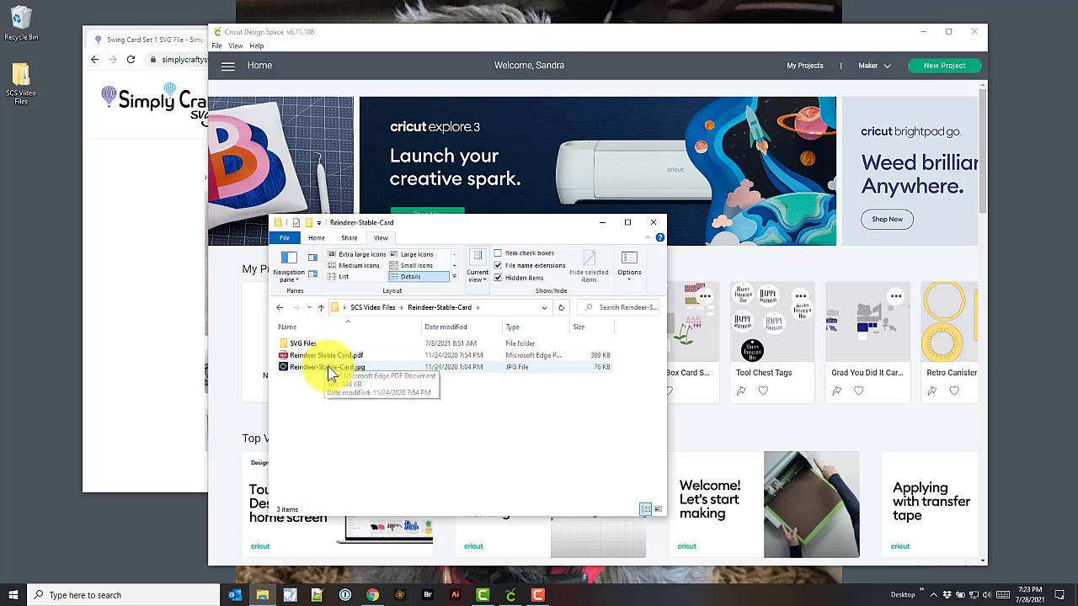
{"action": "left_click", "coordinate": [328, 355]}
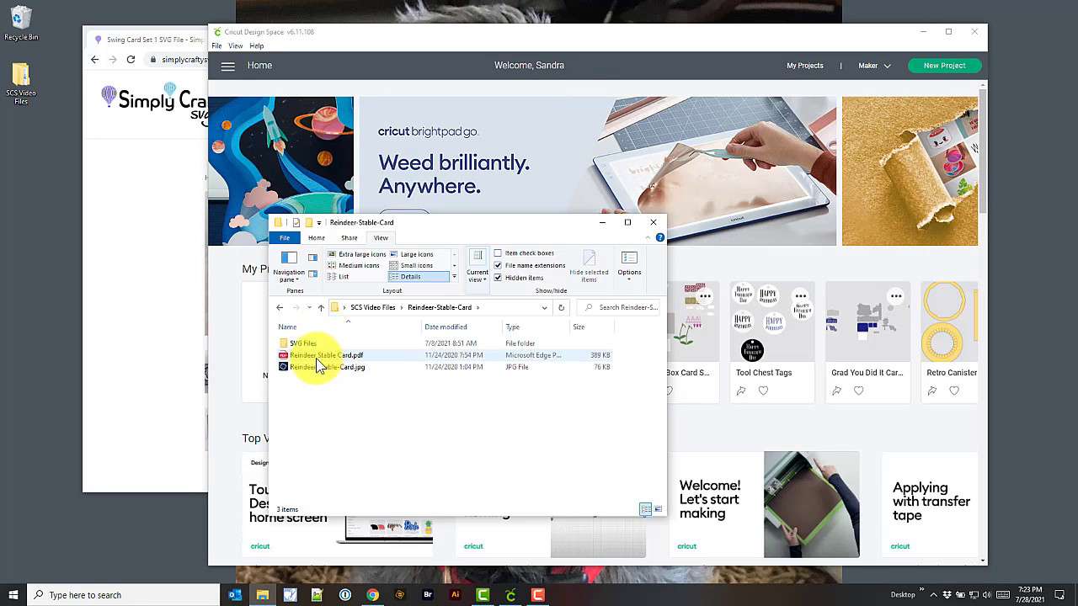
{"action": "left_click", "coordinate": [324, 355]}
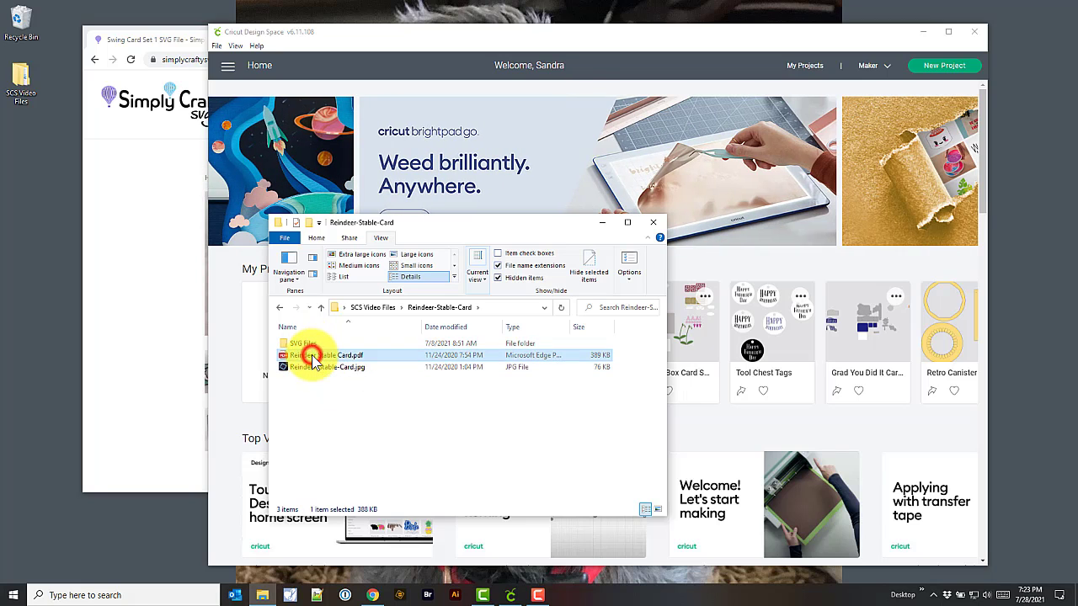
View Reindeer Stable Card.pdf in Edge, with its SVG file list and card size.
{"action": "double_click", "coordinate": [345, 355]}
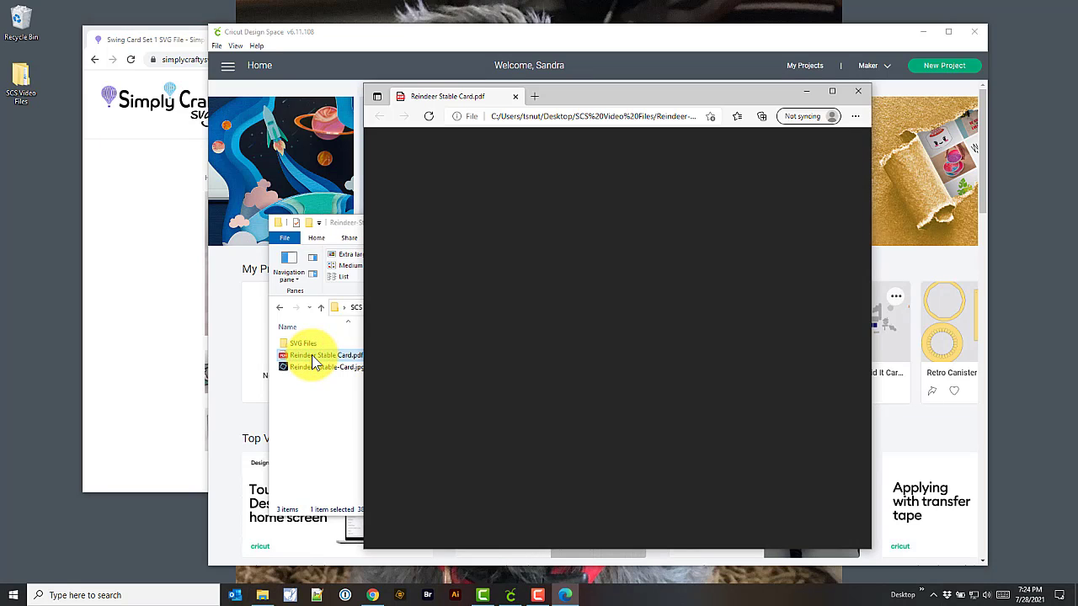
{"action": "double_click", "coordinate": [315, 354]}
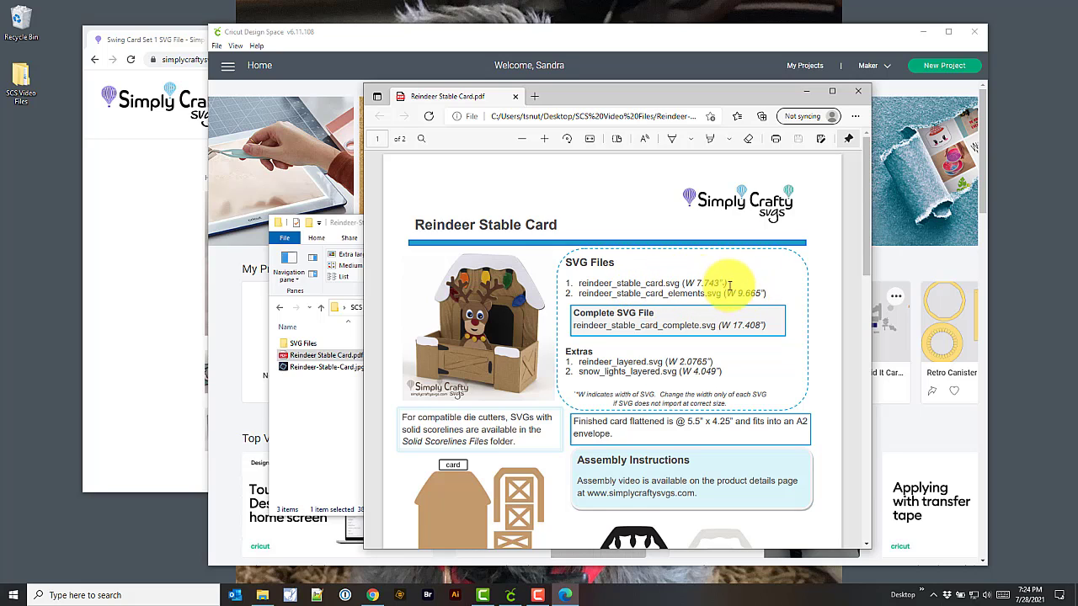
{"action": "mouse_move", "coordinate": [623, 361]}
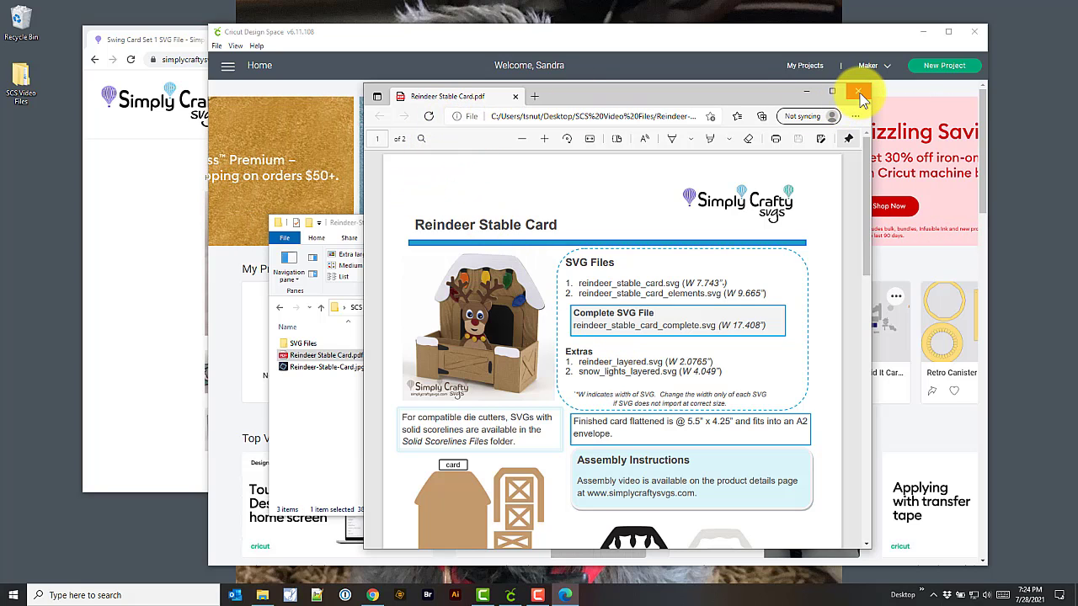
Close the PDF and go into SVG Files, then Complete Files, showing both reindeer SVGs.
{"action": "left_click", "coordinate": [857, 91]}
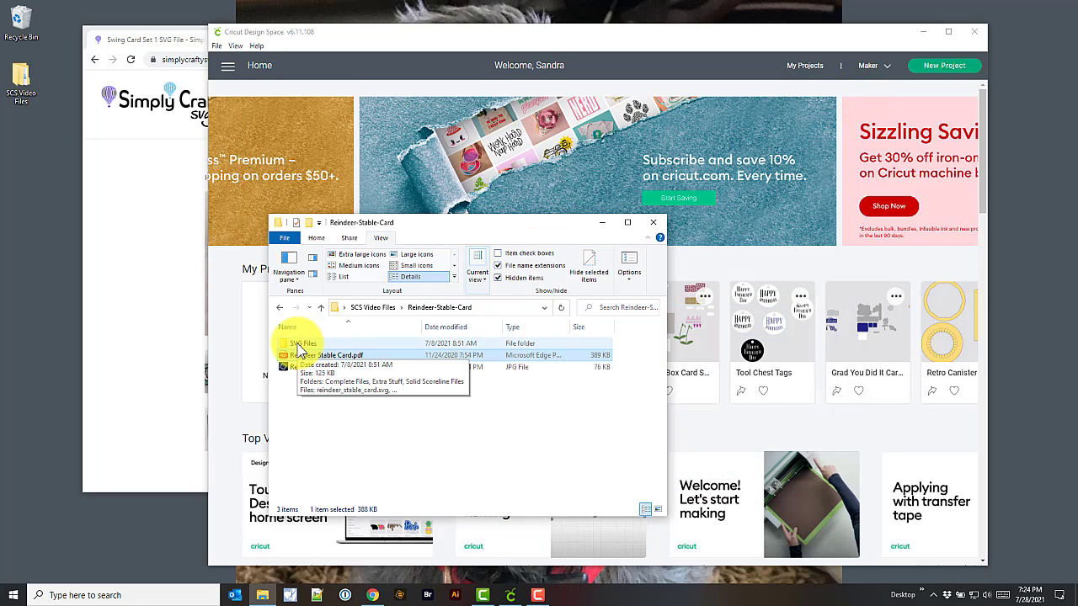
{"action": "double_click", "coordinate": [300, 343]}
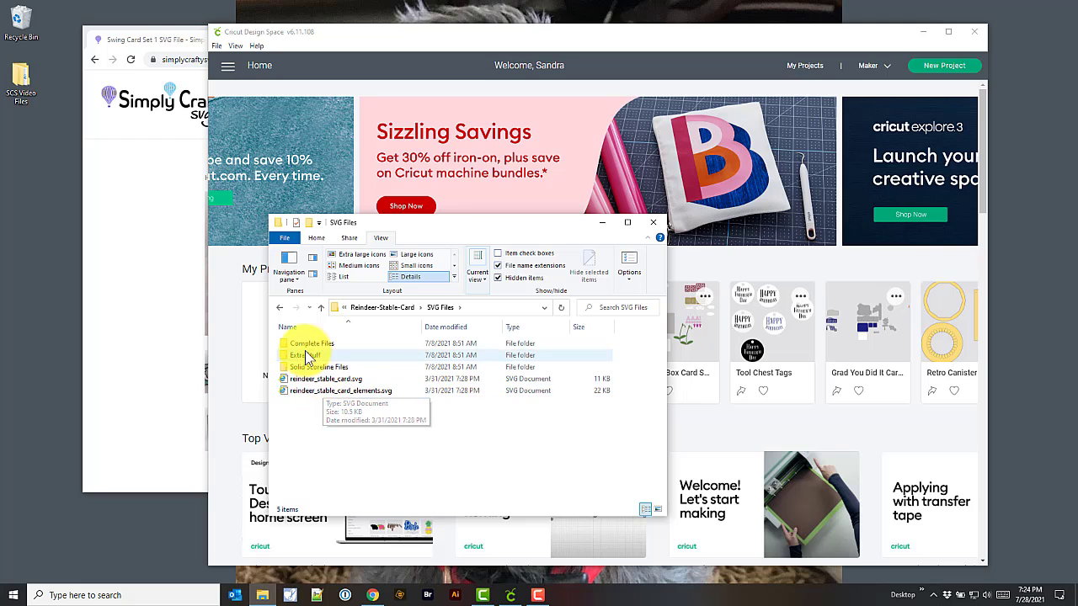
{"action": "double_click", "coordinate": [310, 343]}
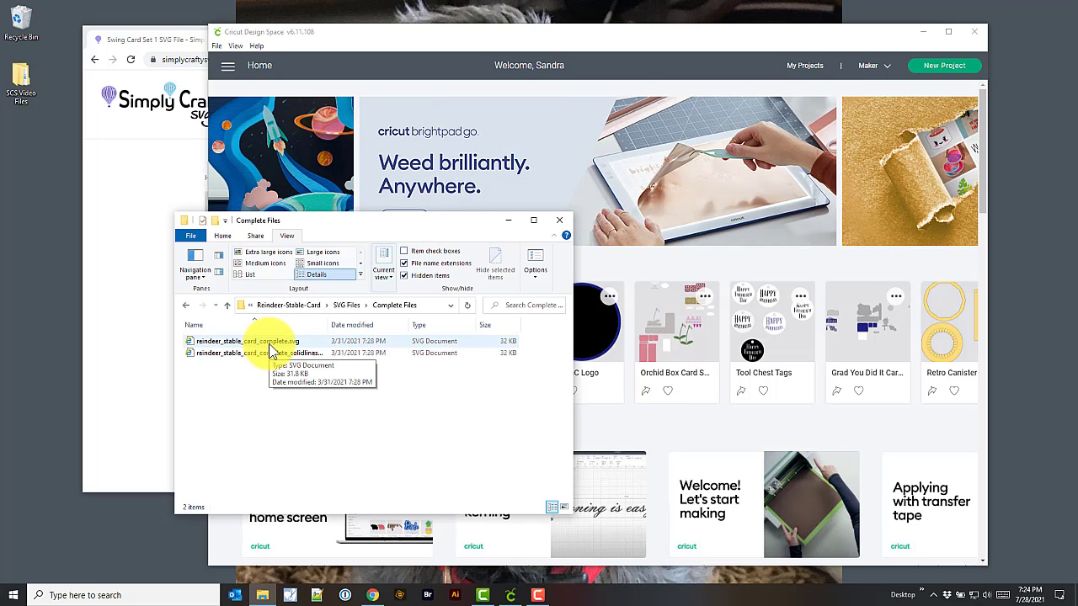
{"action": "left_click", "coordinate": [269, 341]}
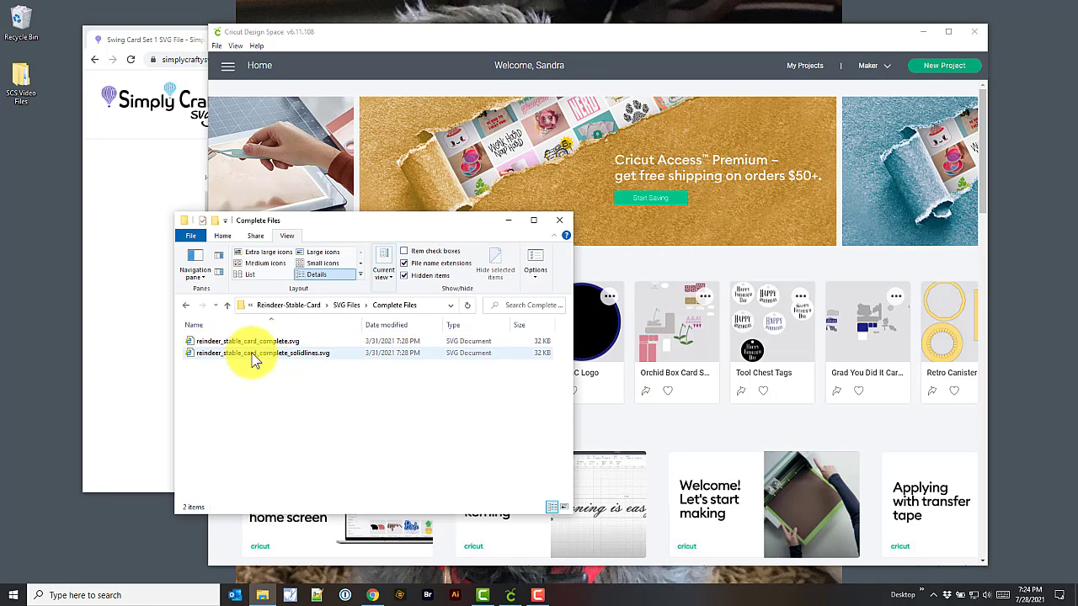
{"action": "mouse_move", "coordinate": [306, 357]}
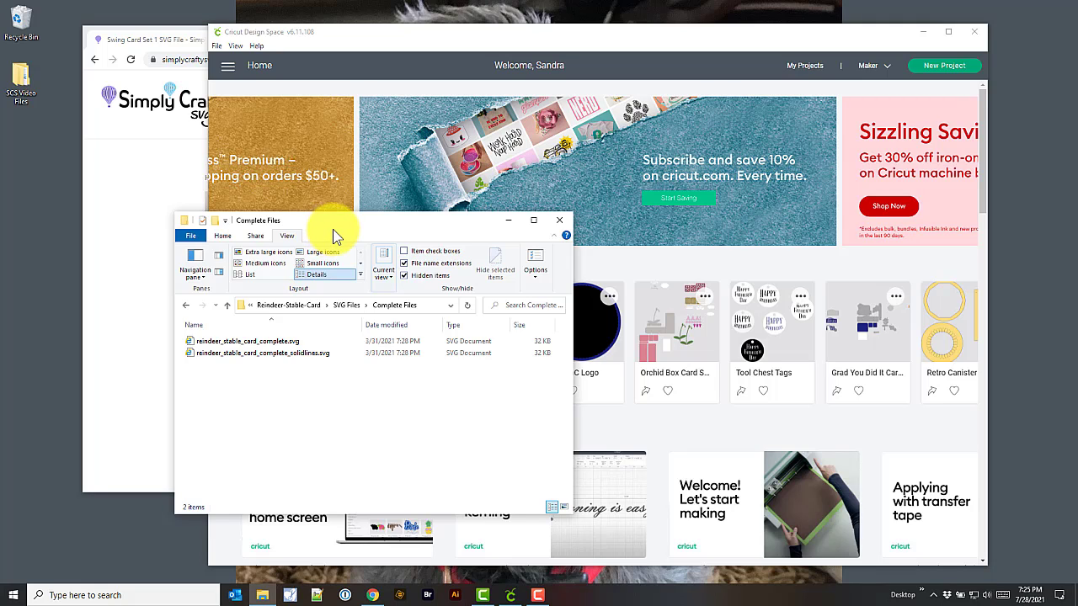
{"action": "mouse_move", "coordinate": [335, 232]}
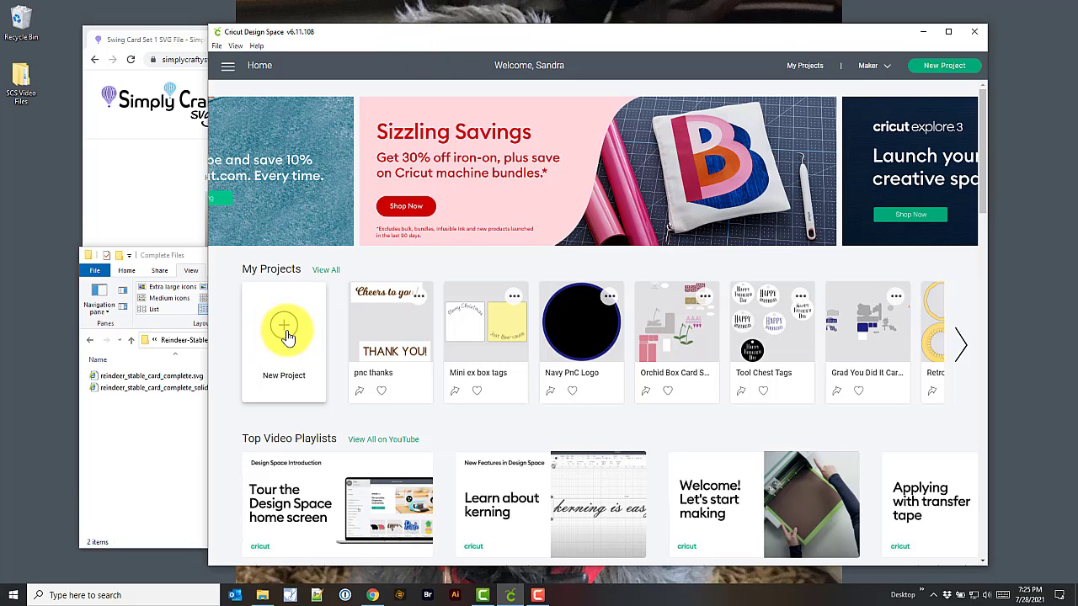
Start a blank Design Space project and reach the Upload Image screen.
{"action": "left_click", "coordinate": [284, 330]}
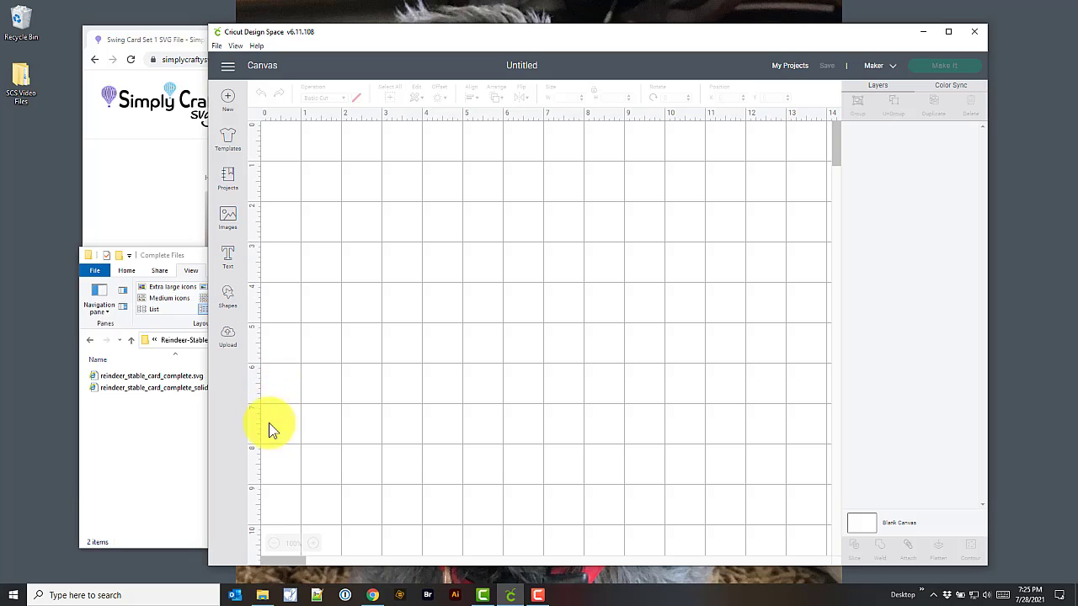
{"action": "left_click", "coordinate": [227, 337]}
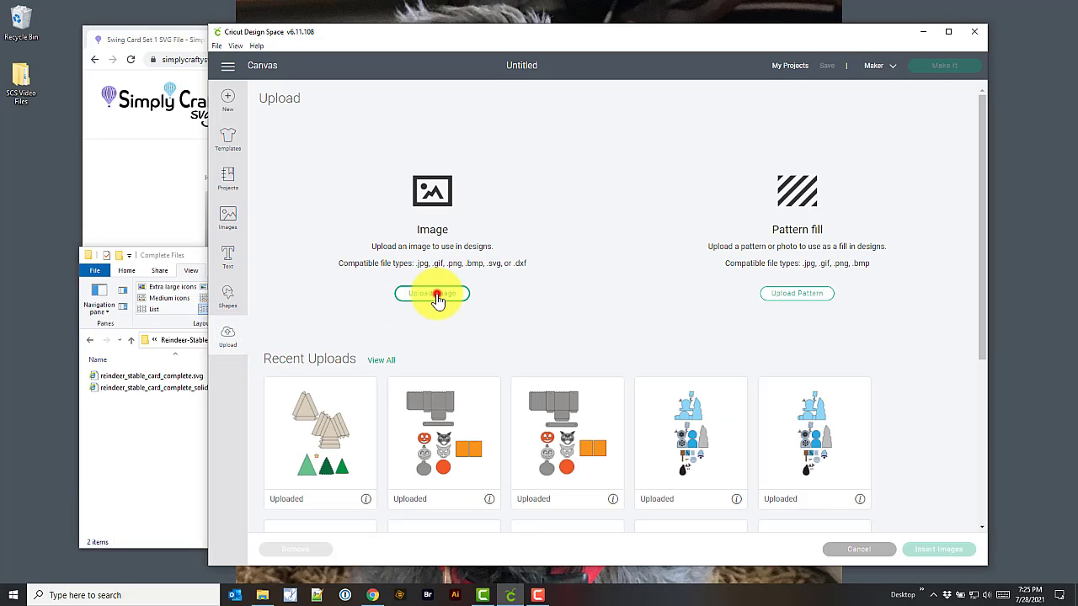
{"action": "left_click", "coordinate": [431, 293]}
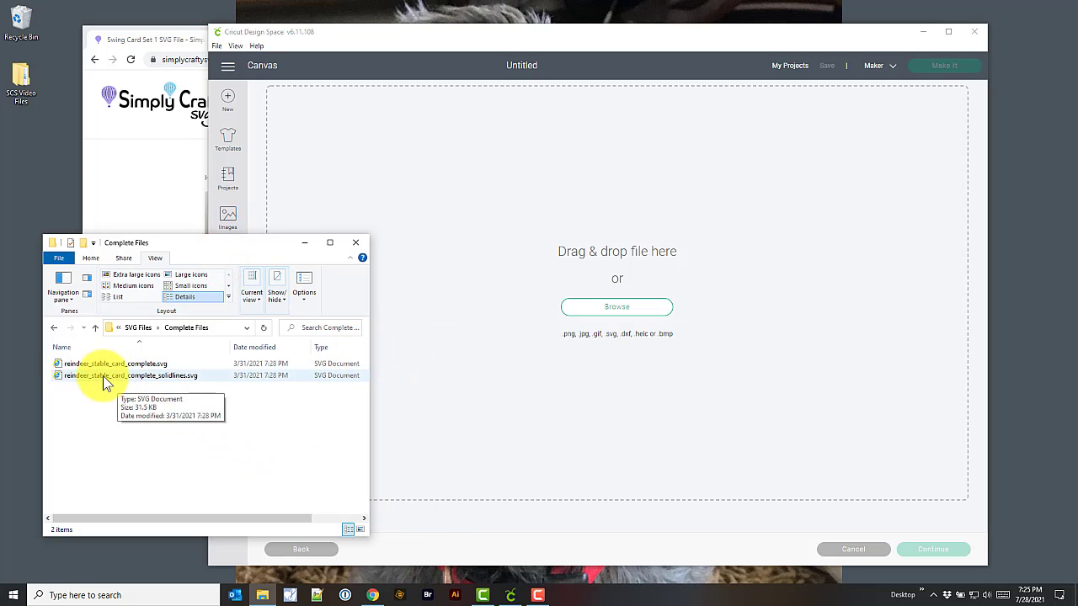
Upload reindeer_stable_card_complete_solidlines.svg and select its thumbnail in Recent Uploads.
{"action": "left_click", "coordinate": [131, 376]}
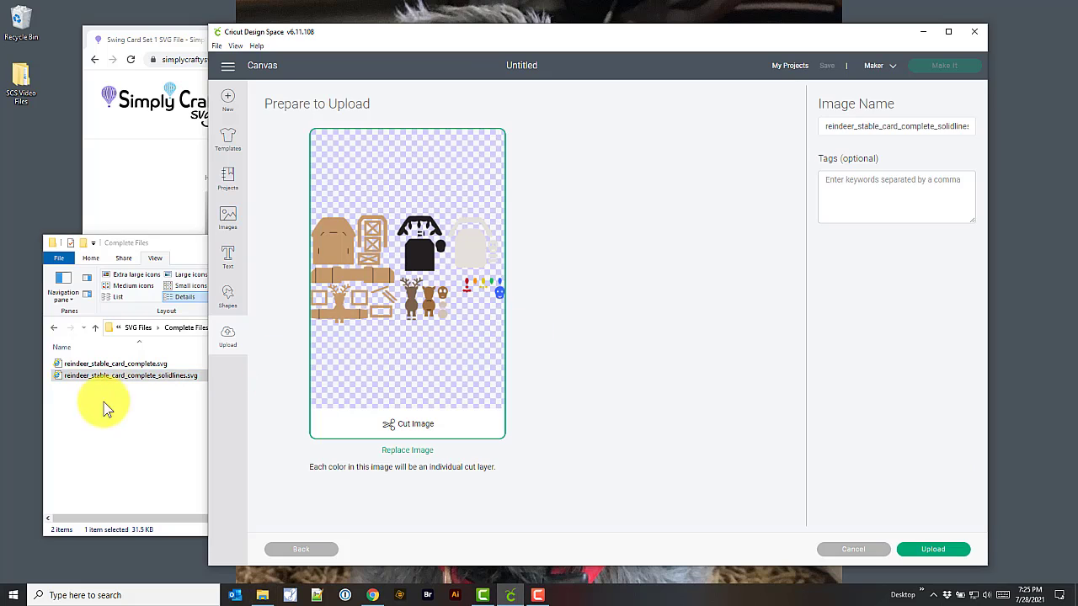
{"action": "mouse_move", "coordinate": [172, 383]}
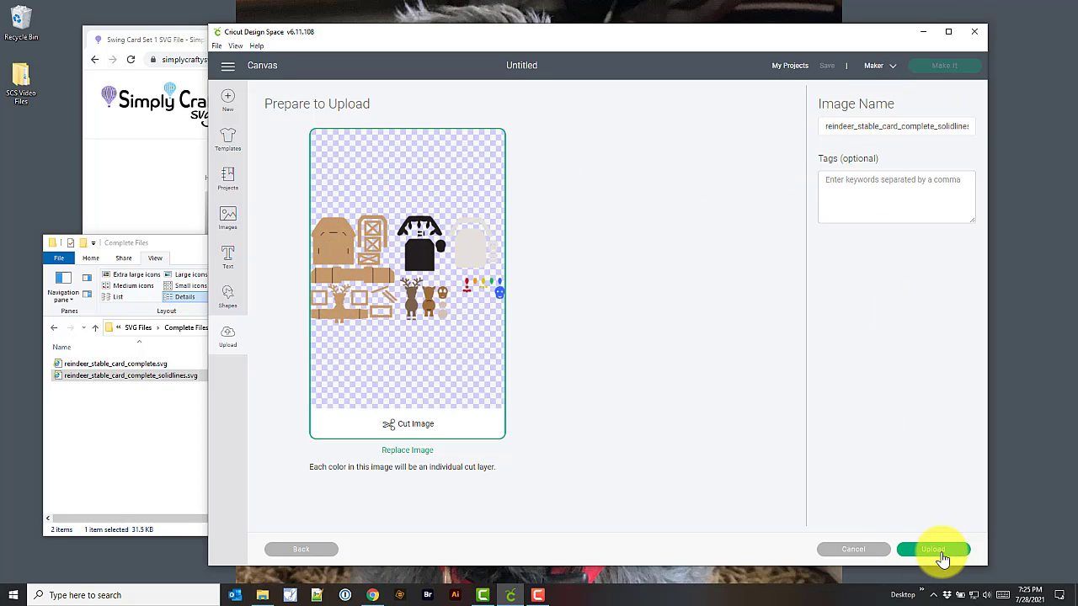
{"action": "left_click", "coordinate": [933, 549]}
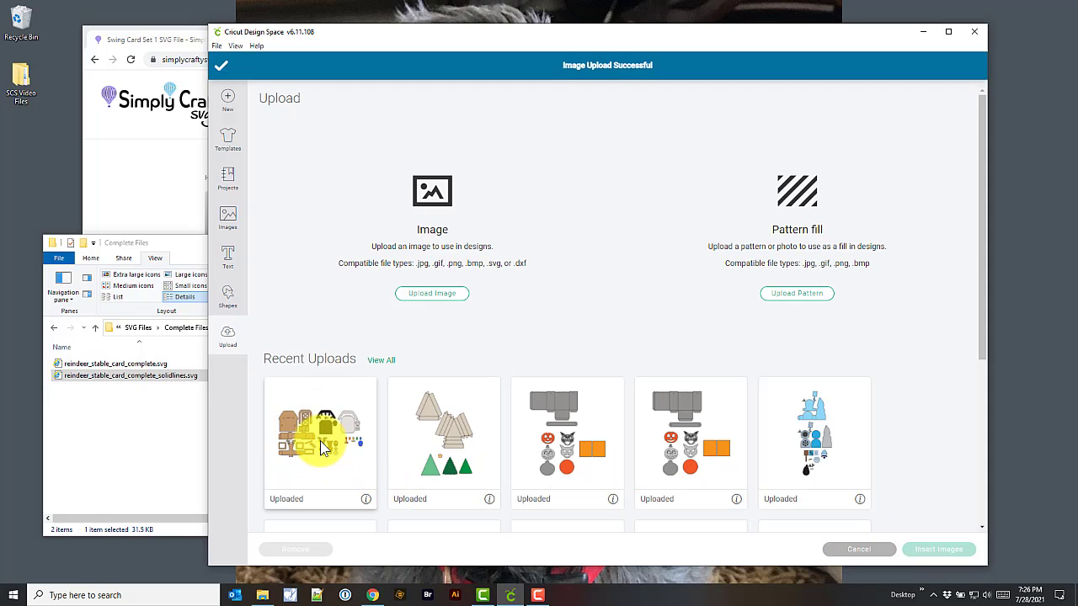
{"action": "left_click", "coordinate": [320, 433]}
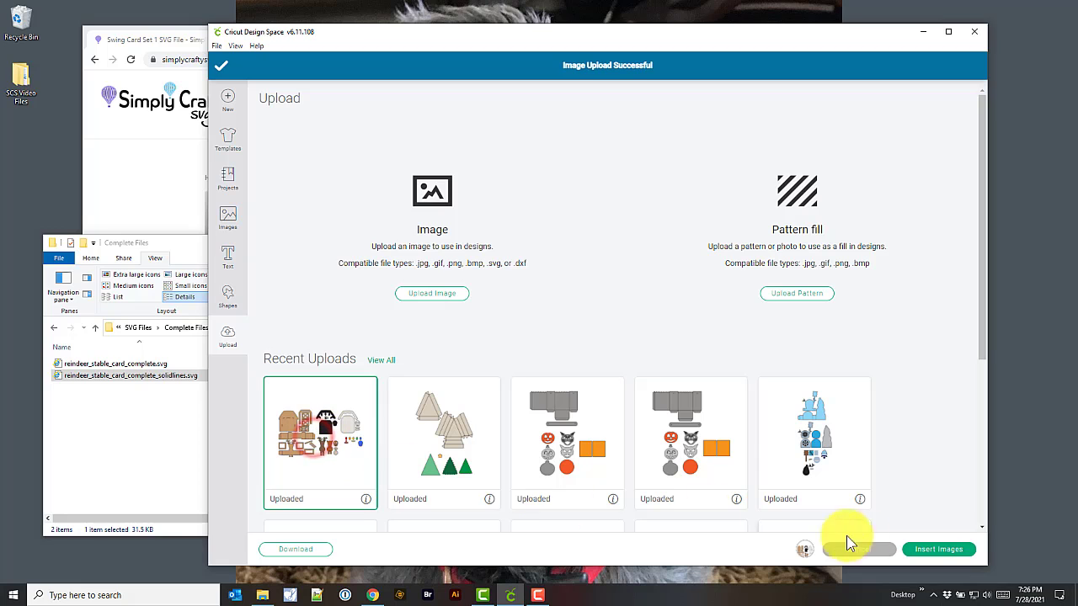
Add the uploaded card to the canvas, then select Reindeer Stable Card.pdf in File Explorer.
{"action": "left_click", "coordinate": [938, 549]}
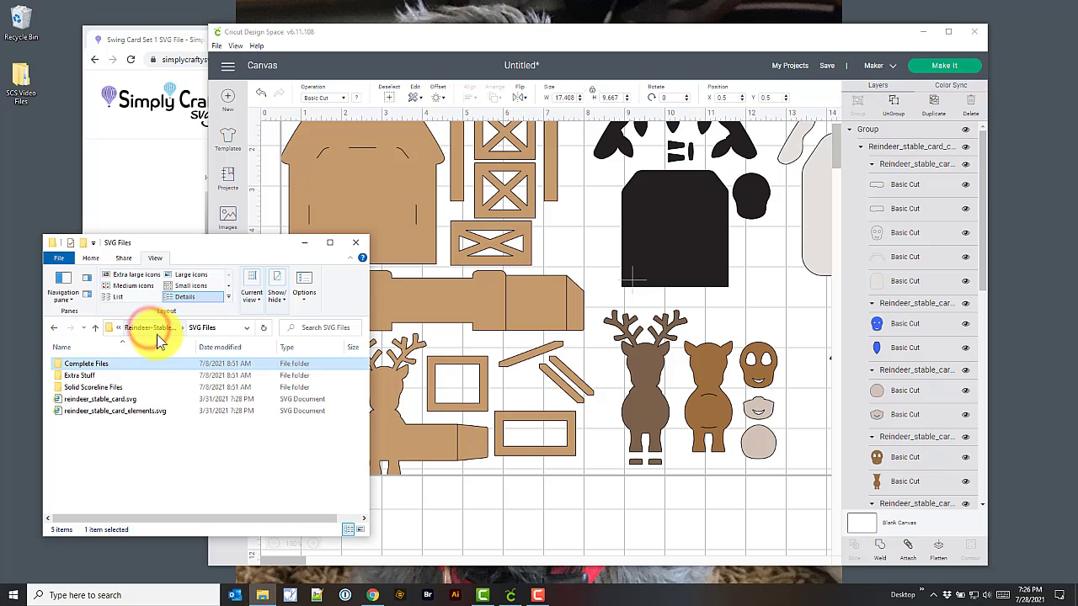
{"action": "left_click", "coordinate": [151, 328]}
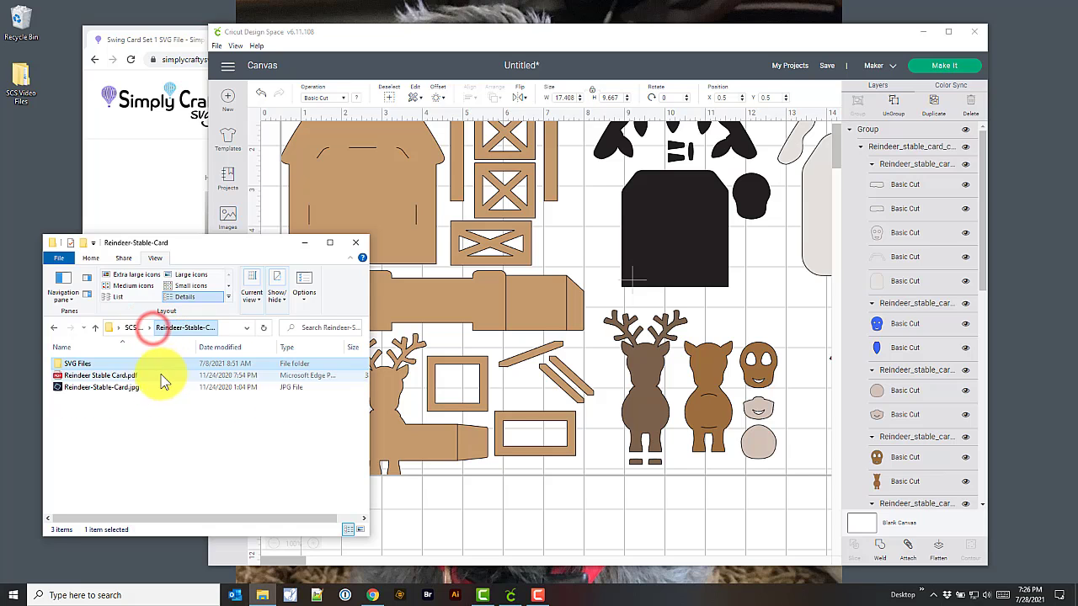
{"action": "left_click", "coordinate": [101, 374]}
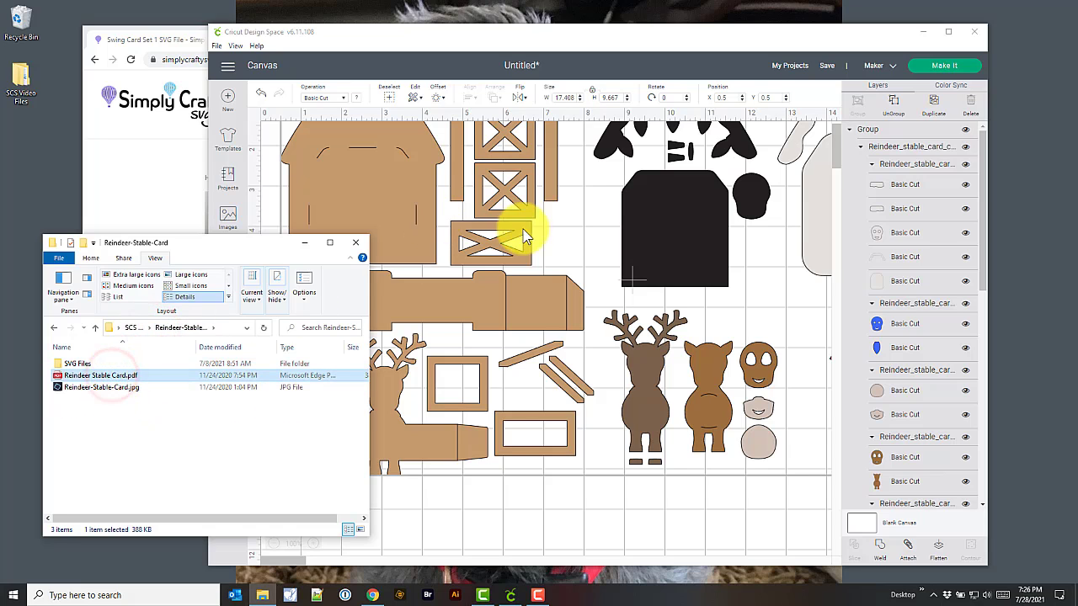
{"action": "double_click", "coordinate": [101, 374]}
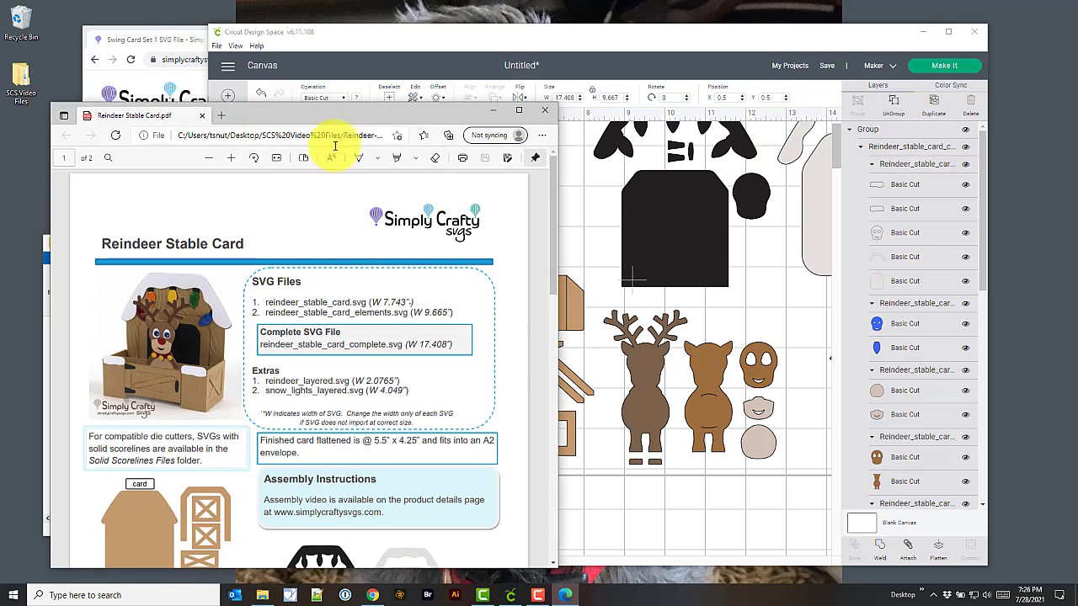
{"action": "mouse_move", "coordinate": [627, 354]}
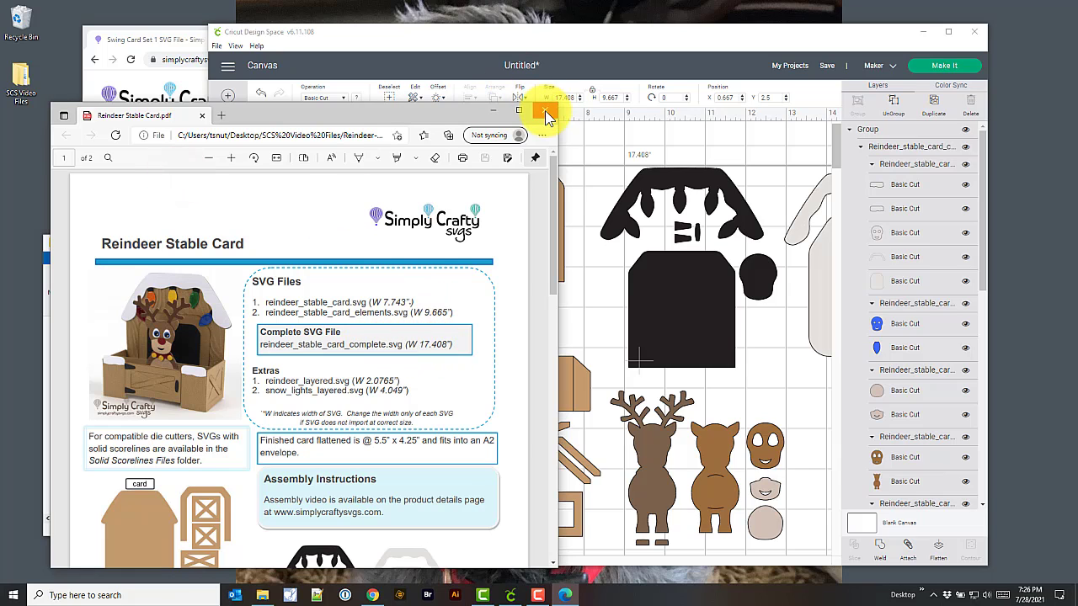
{"action": "mouse_move", "coordinate": [546, 116]}
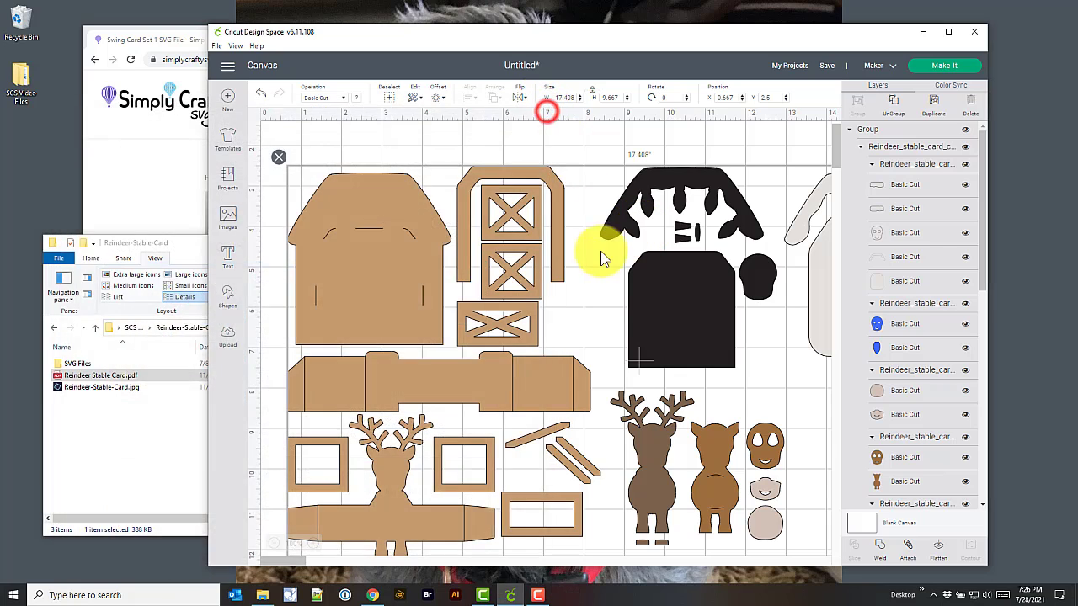
{"action": "mouse_move", "coordinate": [282, 480]}
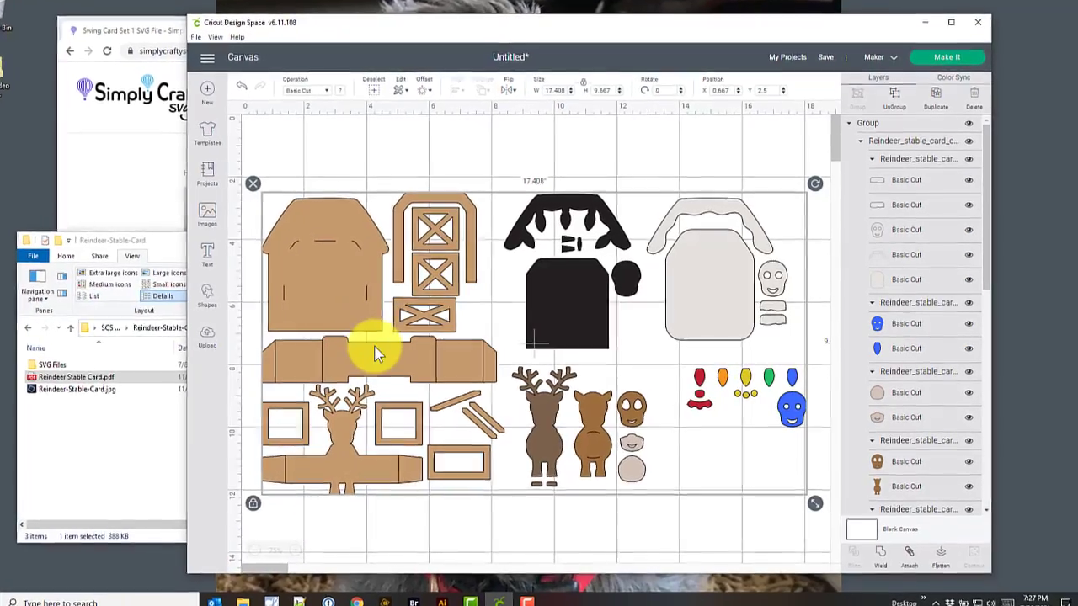
Right-click the grouped reindeer stable card on the canvas to show its context menu.
{"action": "right_click", "coordinate": [376, 353]}
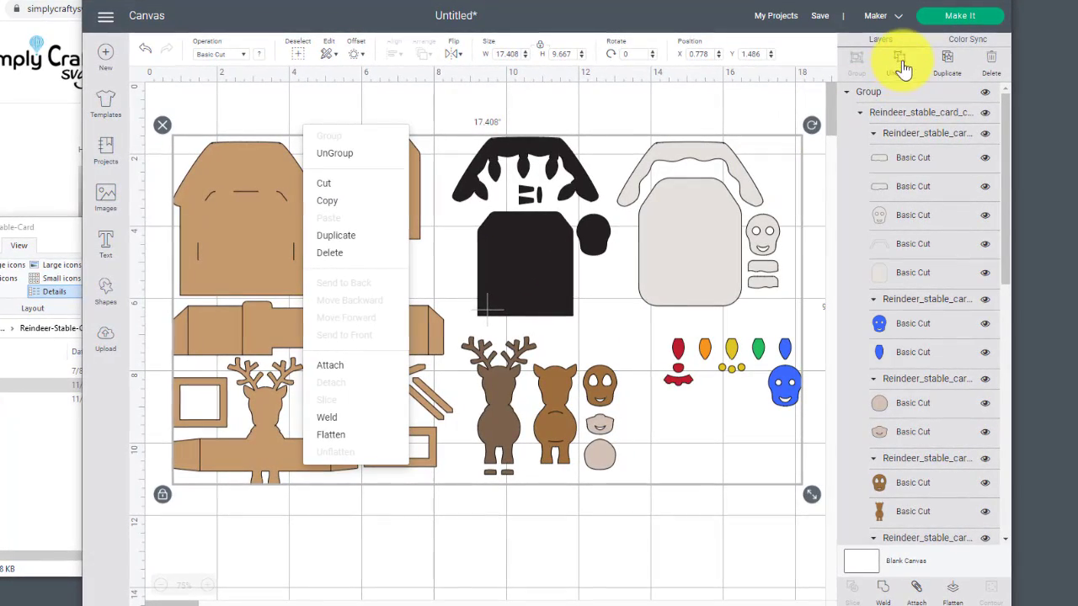
{"action": "mouse_move", "coordinate": [329, 160]}
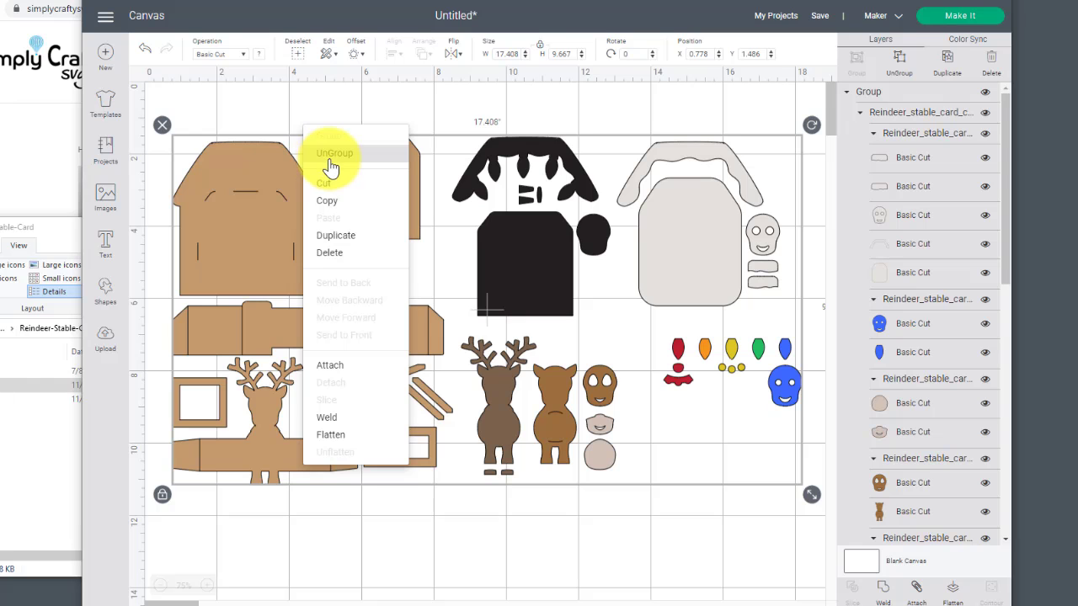
Ungroup the card and drag the brown stable pieces and decorative elements apart.
{"action": "left_click", "coordinate": [334, 153]}
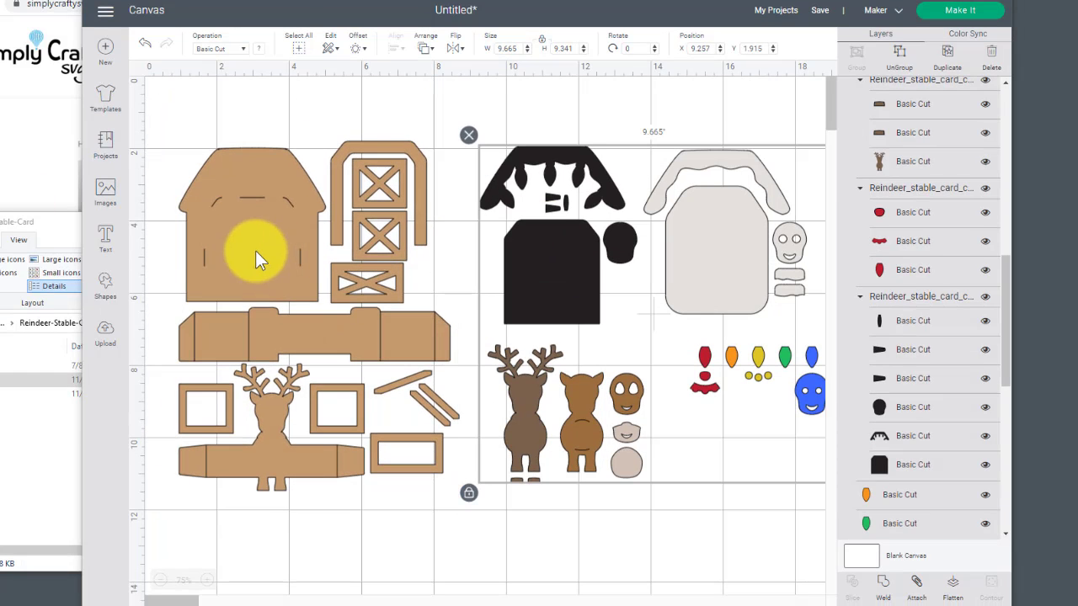
{"action": "mouse_move", "coordinate": [286, 255]}
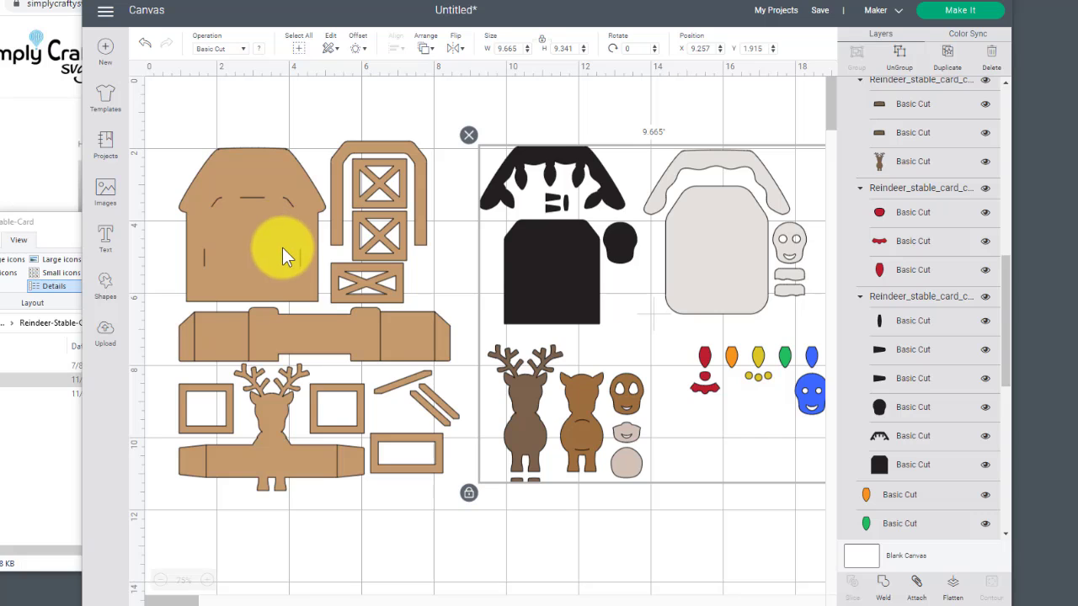
{"action": "left_click", "coordinate": [282, 253]}
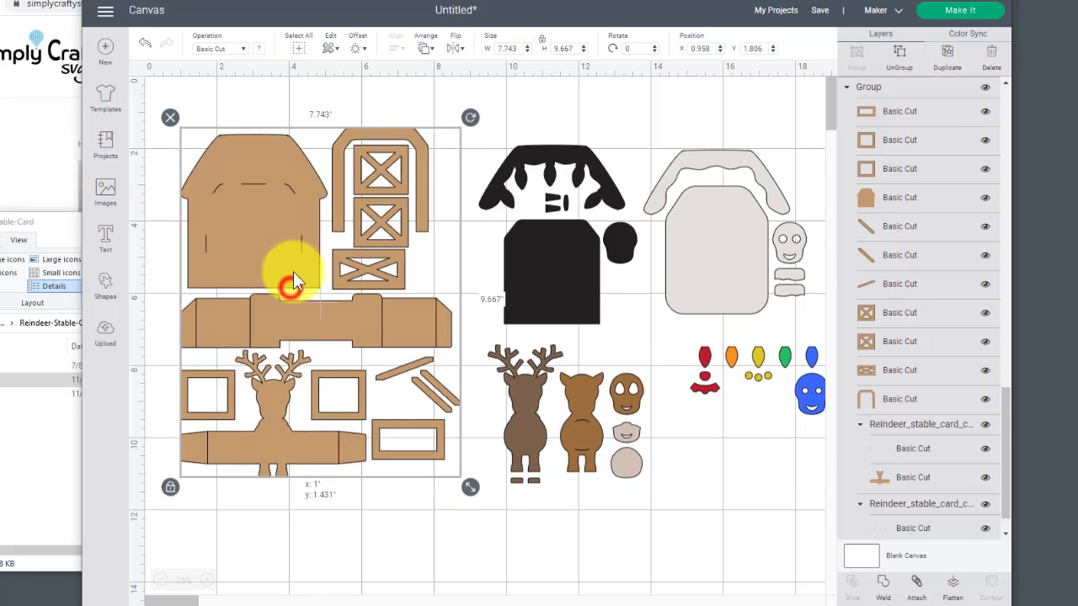
{"action": "left_click_drag", "start_coordinate": [295, 269], "coordinate": [345, 290]}
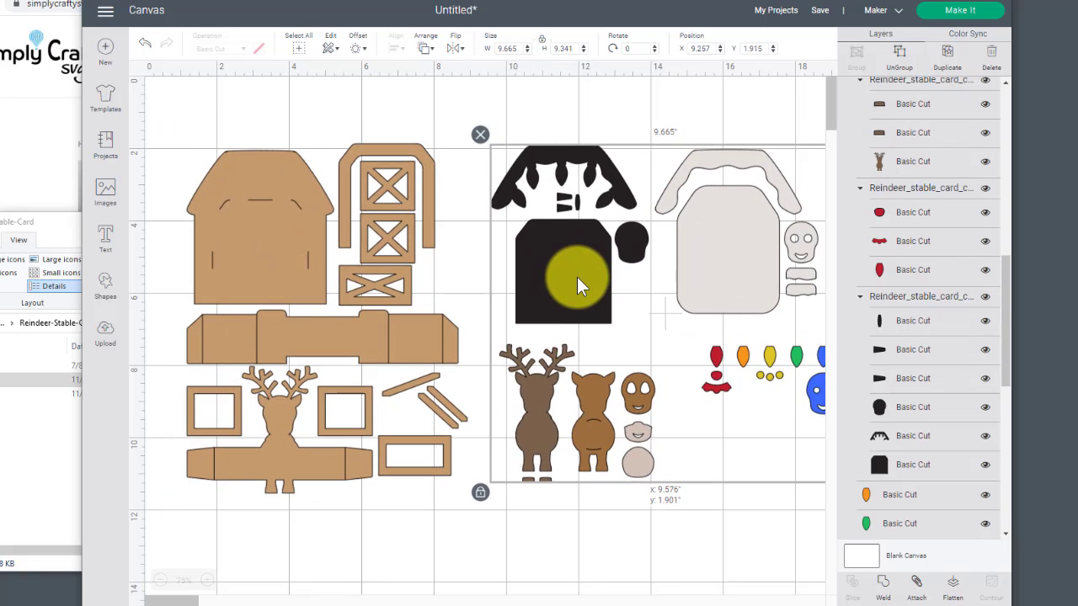
{"action": "left_click_drag", "start_coordinate": [576, 282], "coordinate": [451, 299]}
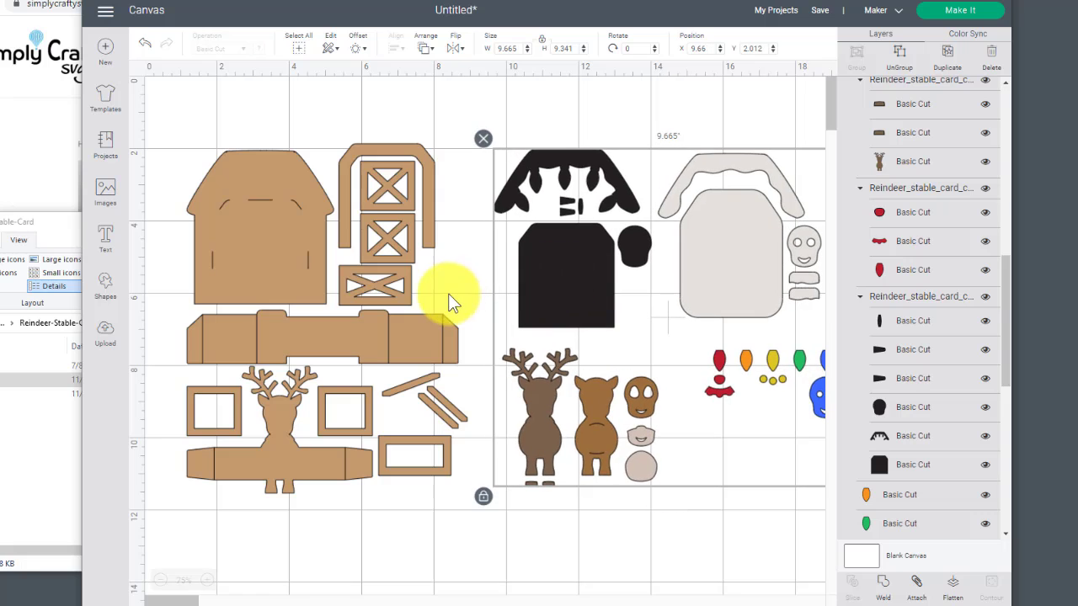
{"action": "mouse_move", "coordinate": [400, 341]}
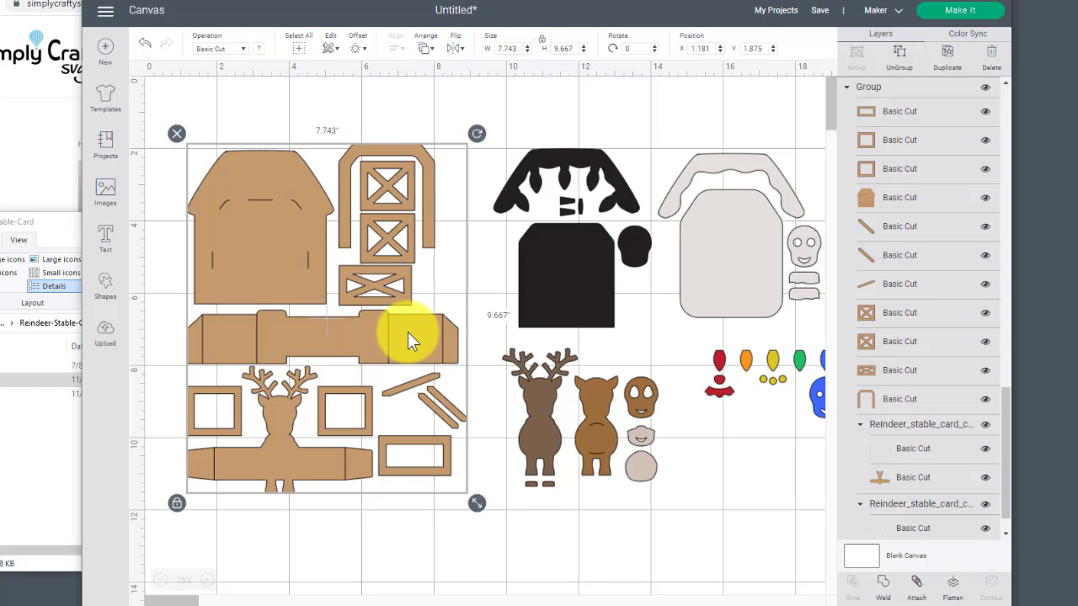
{"action": "mouse_move", "coordinate": [295, 295]}
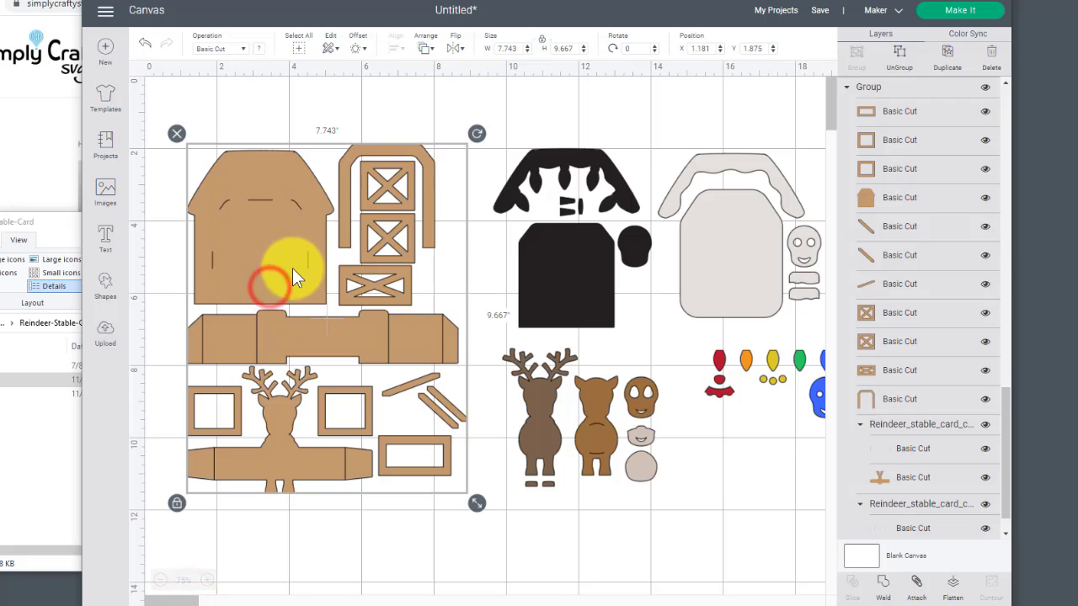
{"action": "left_click_drag", "start_coordinate": [295, 278], "coordinate": [438, 197]}
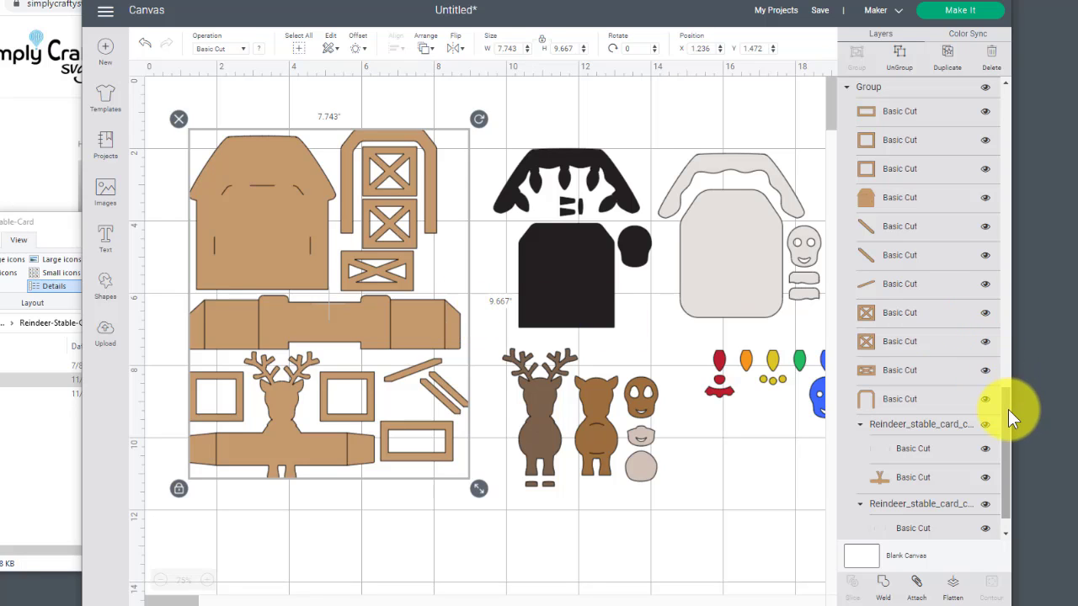
{"action": "mouse_move", "coordinate": [328, 307]}
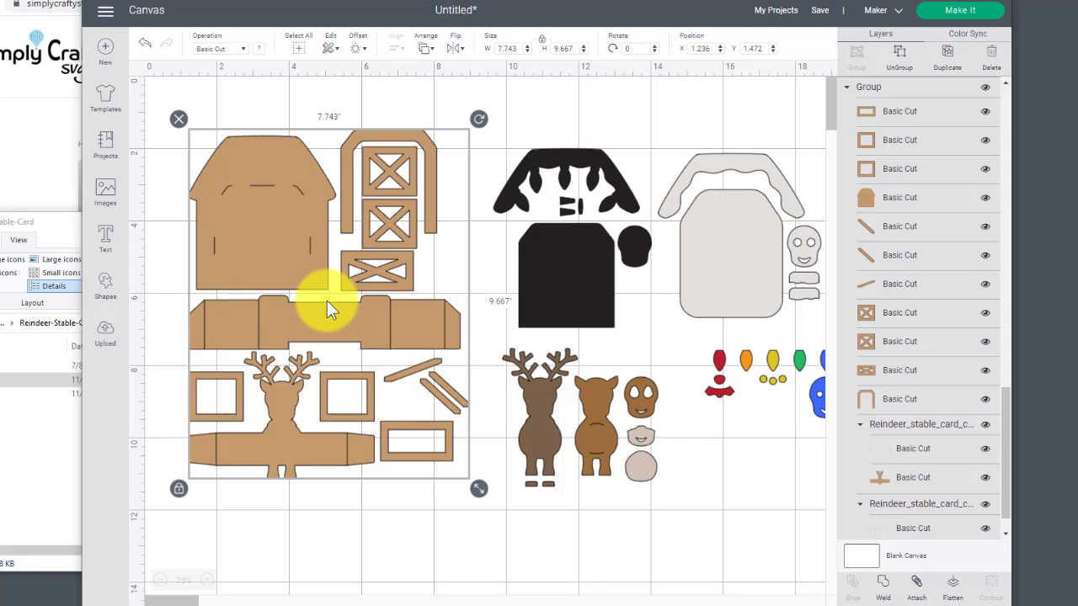
{"action": "mouse_move", "coordinate": [526, 387]}
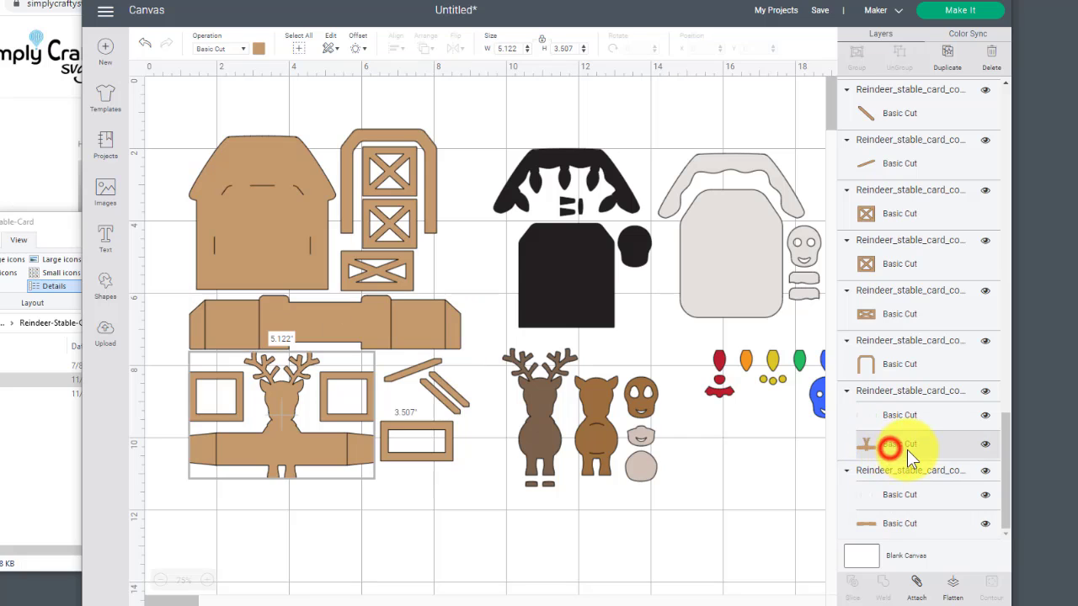
Set the reindeer panel's fold lines to Score and attach them to the panel.
{"action": "left_click", "coordinate": [899, 444]}
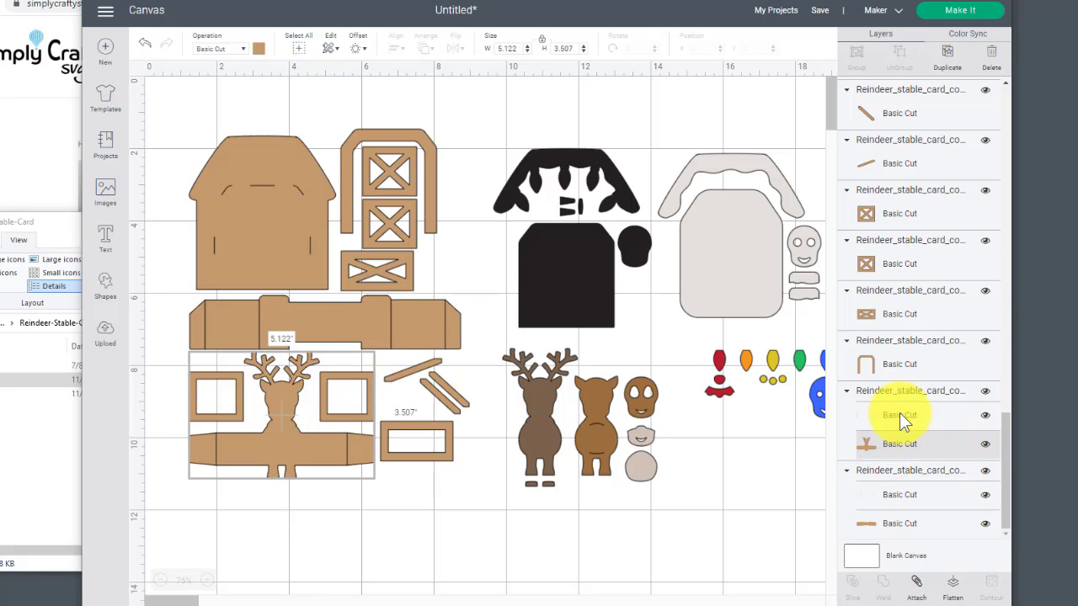
{"action": "left_click", "coordinate": [898, 415]}
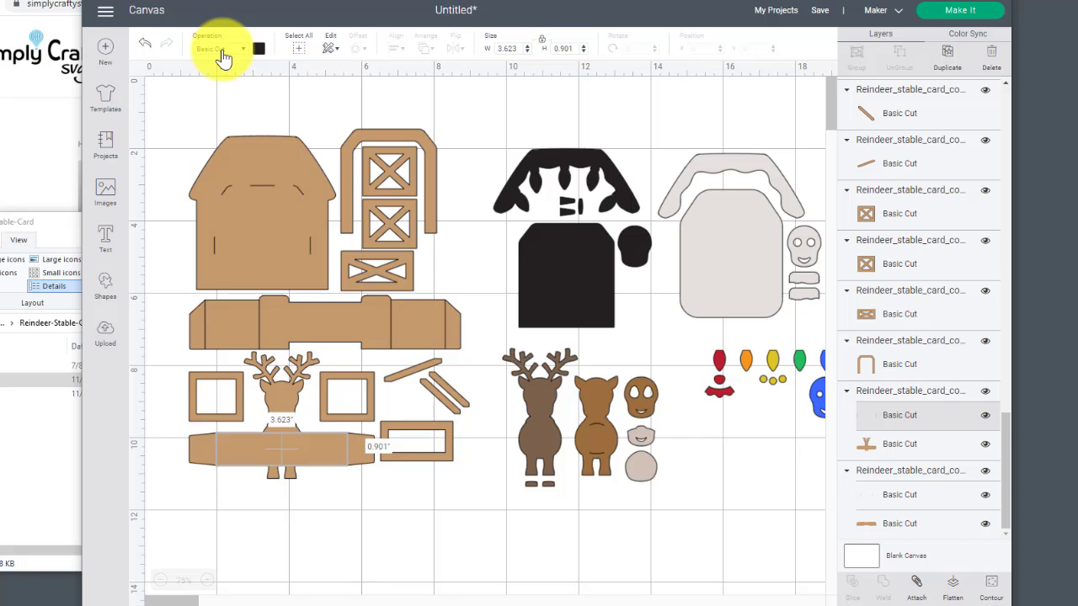
{"action": "left_click", "coordinate": [221, 48]}
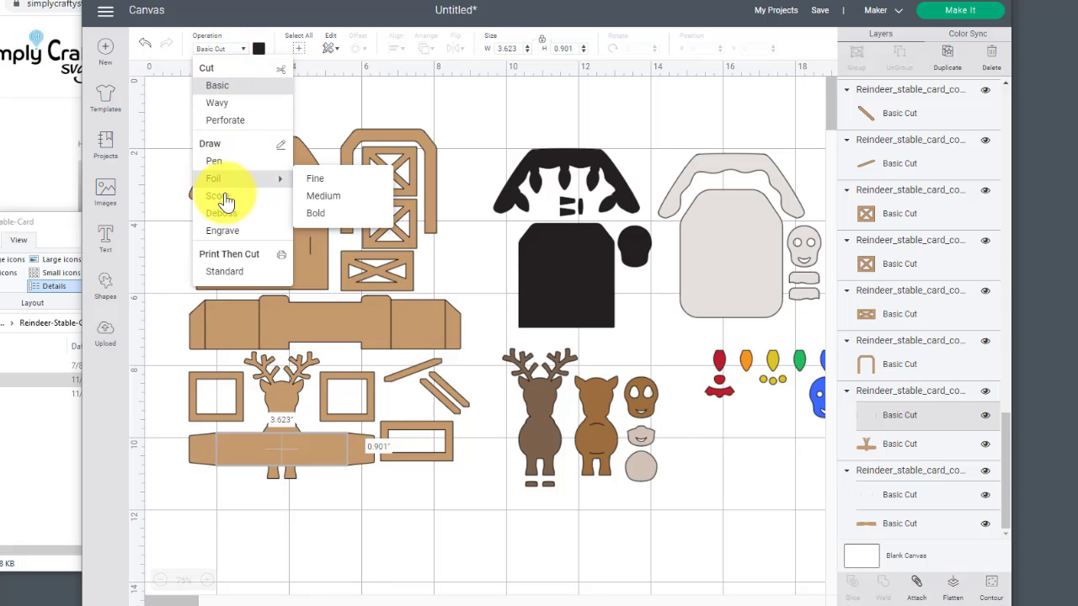
{"action": "left_click", "coordinate": [218, 195]}
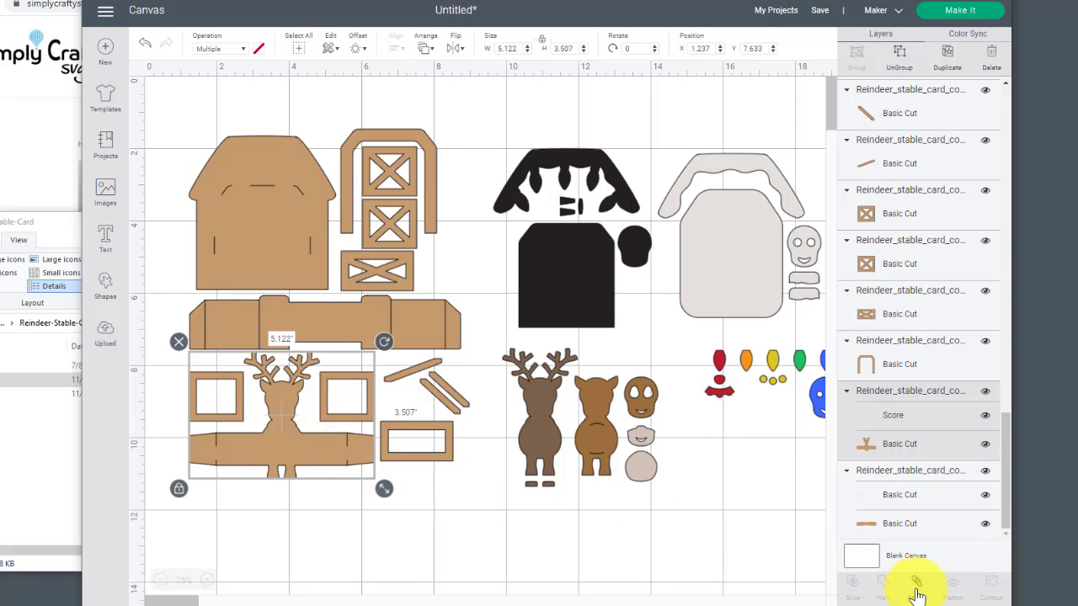
{"action": "right_click", "coordinate": [280, 442]}
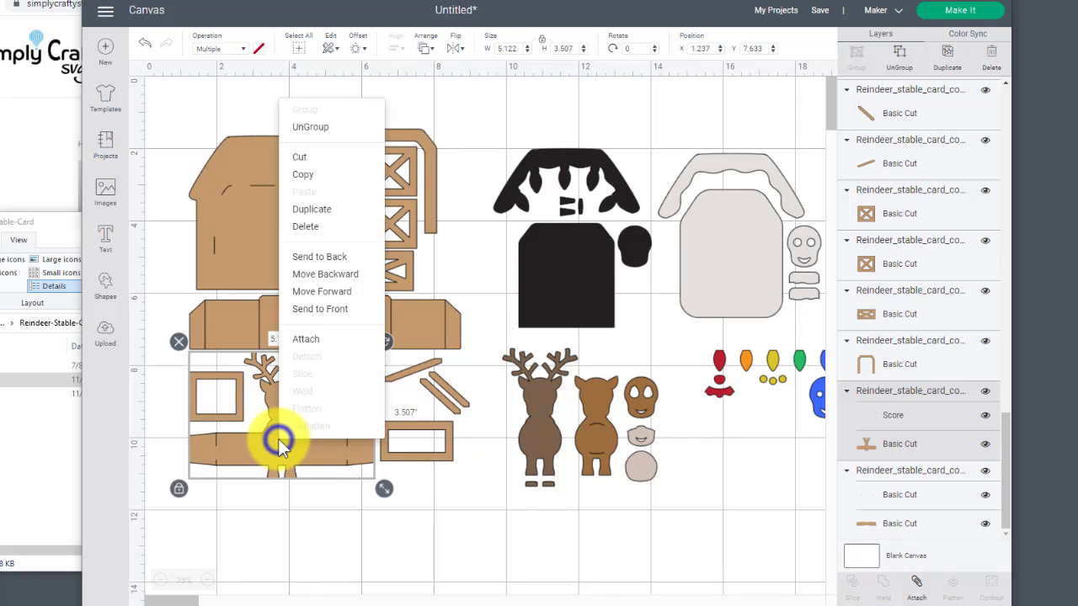
{"action": "left_click", "coordinate": [305, 338]}
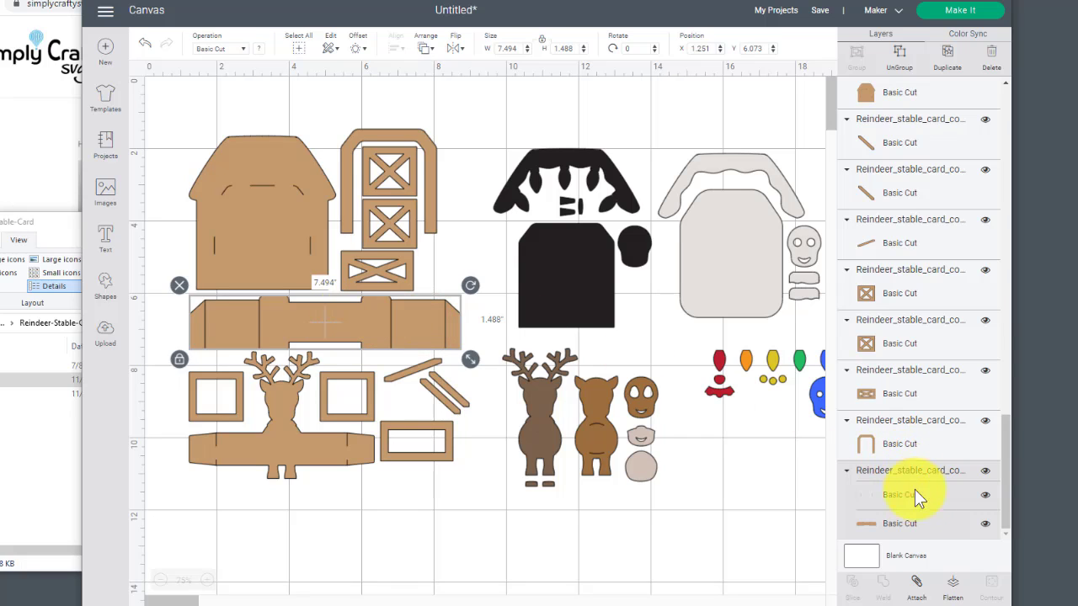
{"action": "mouse_move", "coordinate": [891, 496]}
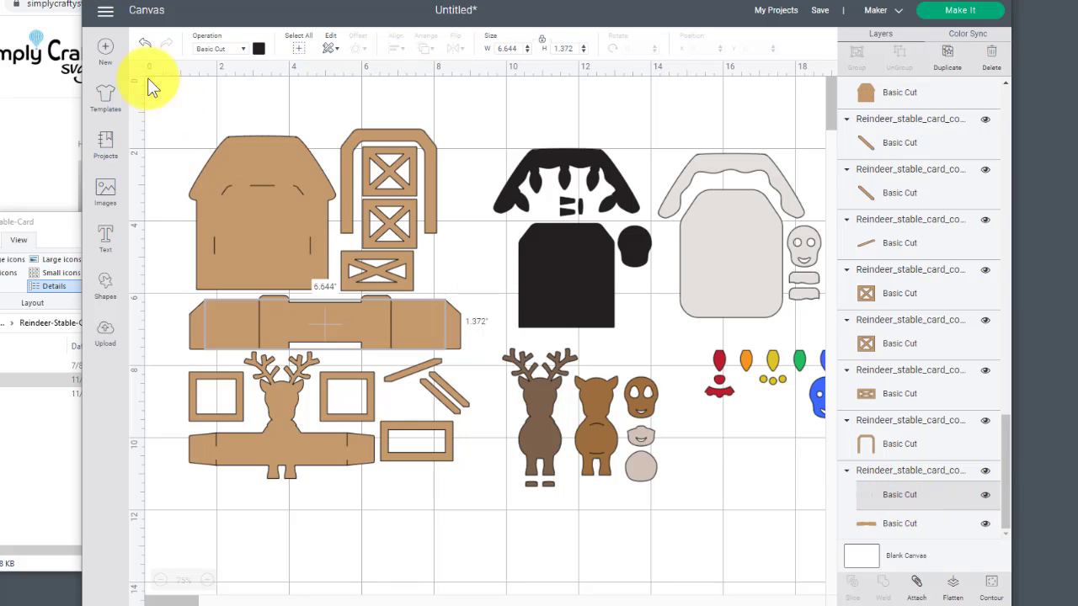
Set the 7.494 x 1.488-inch strip's fold lines to Score and attach them to it.
{"action": "left_click", "coordinate": [221, 48]}
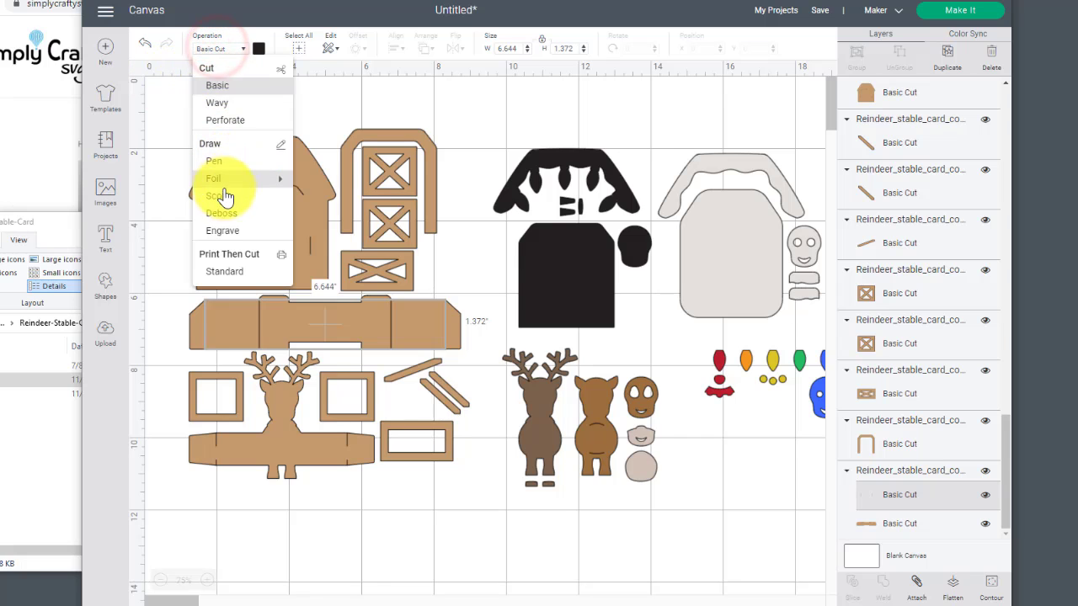
{"action": "left_click", "coordinate": [220, 195]}
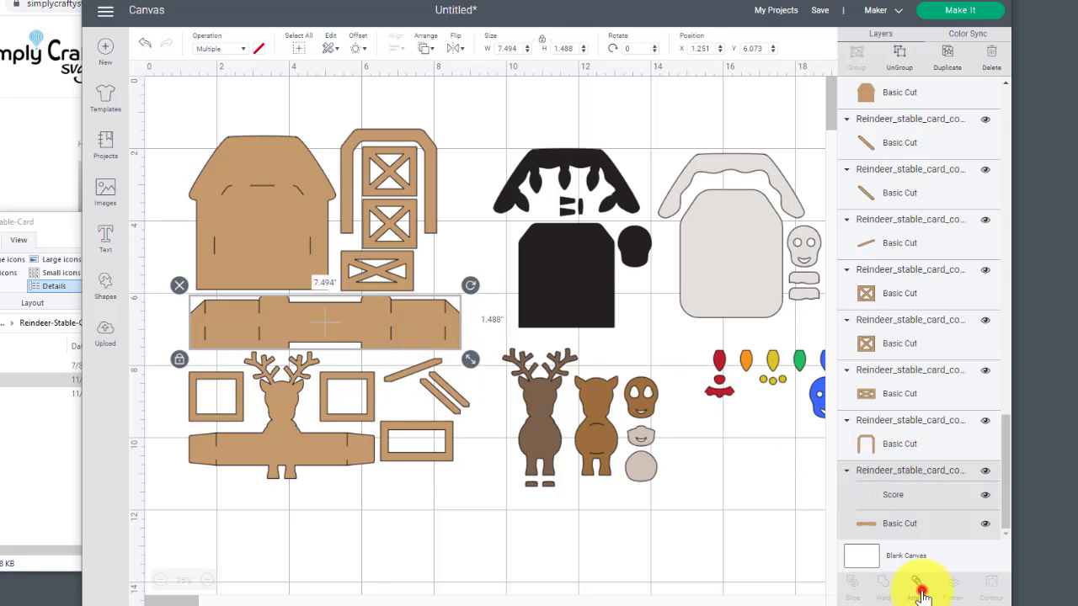
{"action": "left_click", "coordinate": [916, 585]}
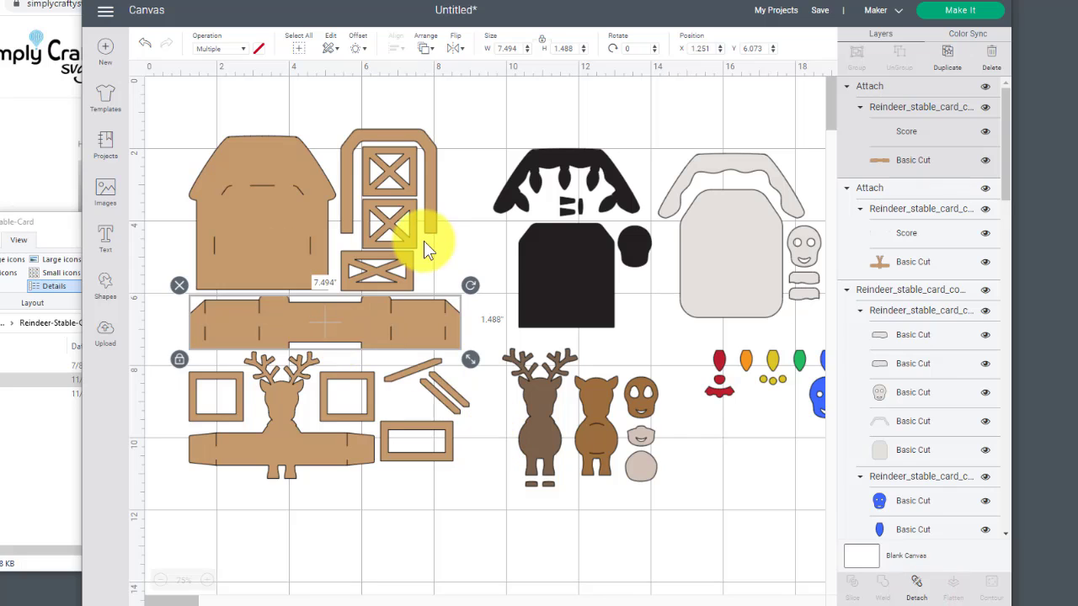
{"action": "mouse_move", "coordinate": [332, 270]}
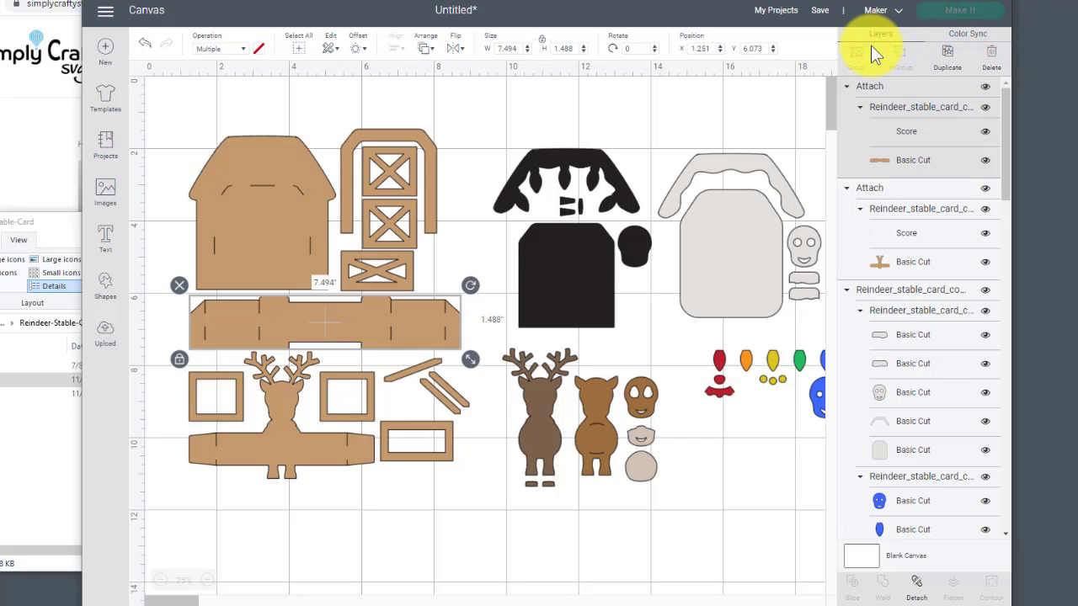
In the mat preview, switch mat 5 to 8.5 x 11 Letter material, giving 12 mats.
{"action": "left_click", "coordinate": [959, 10]}
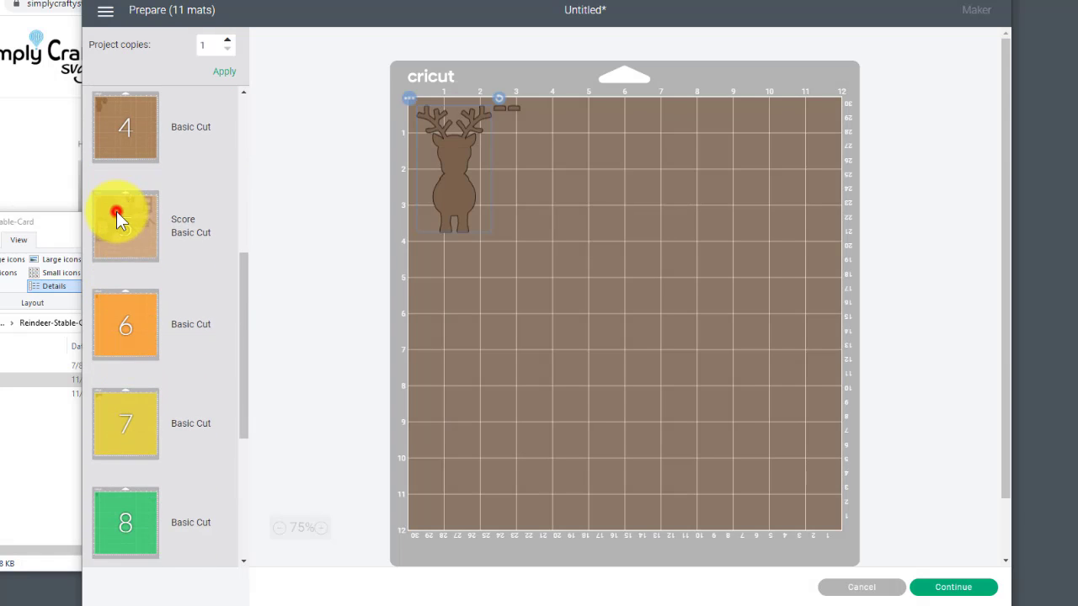
{"action": "left_click", "coordinate": [125, 223]}
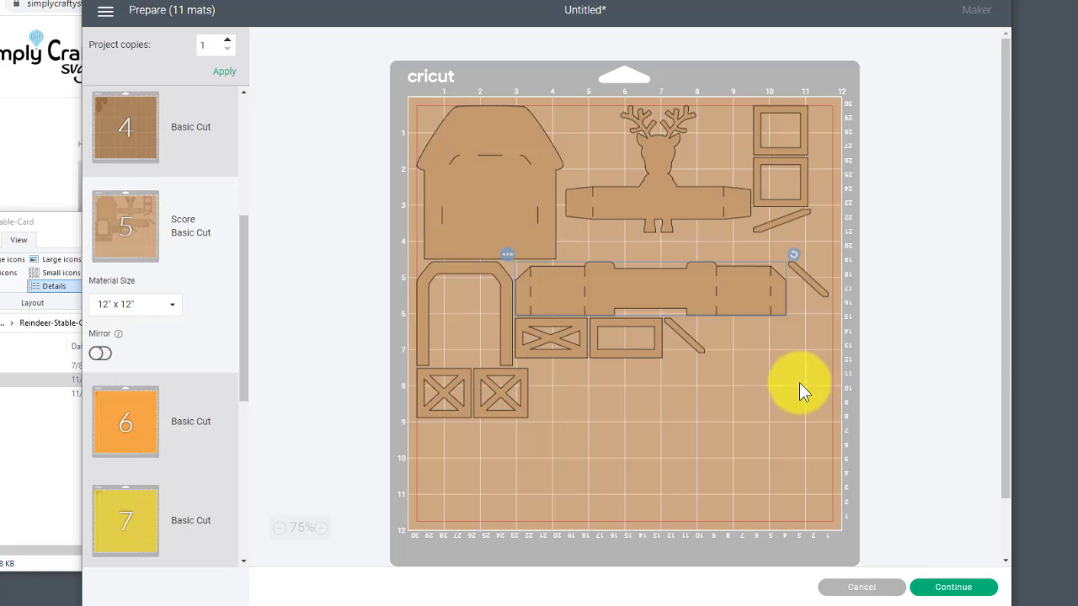
{"action": "mouse_move", "coordinate": [750, 135]}
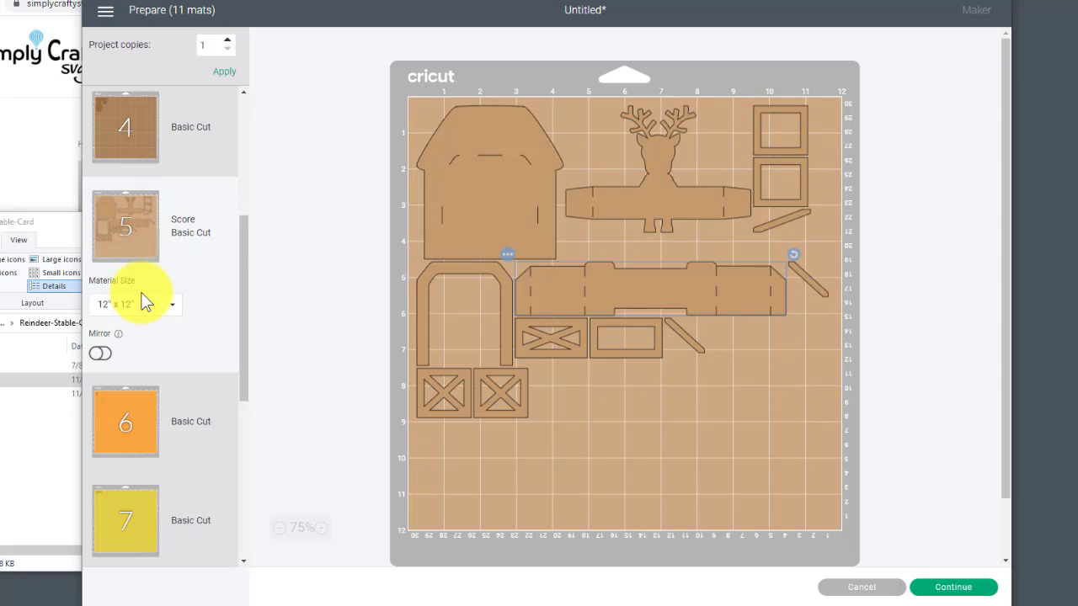
{"action": "left_click", "coordinate": [135, 304]}
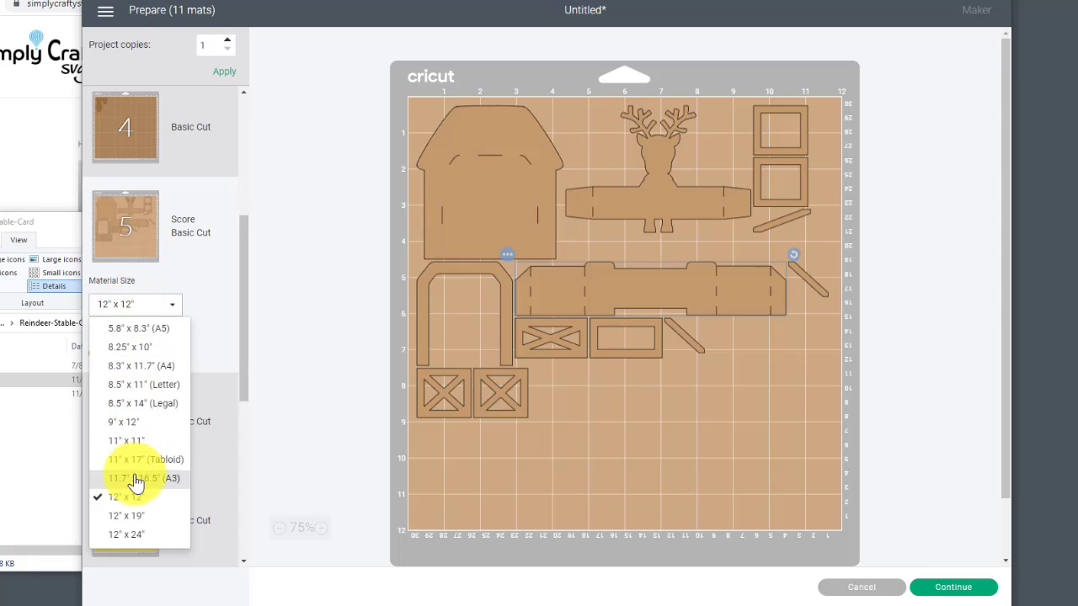
{"action": "mouse_move", "coordinate": [137, 403]}
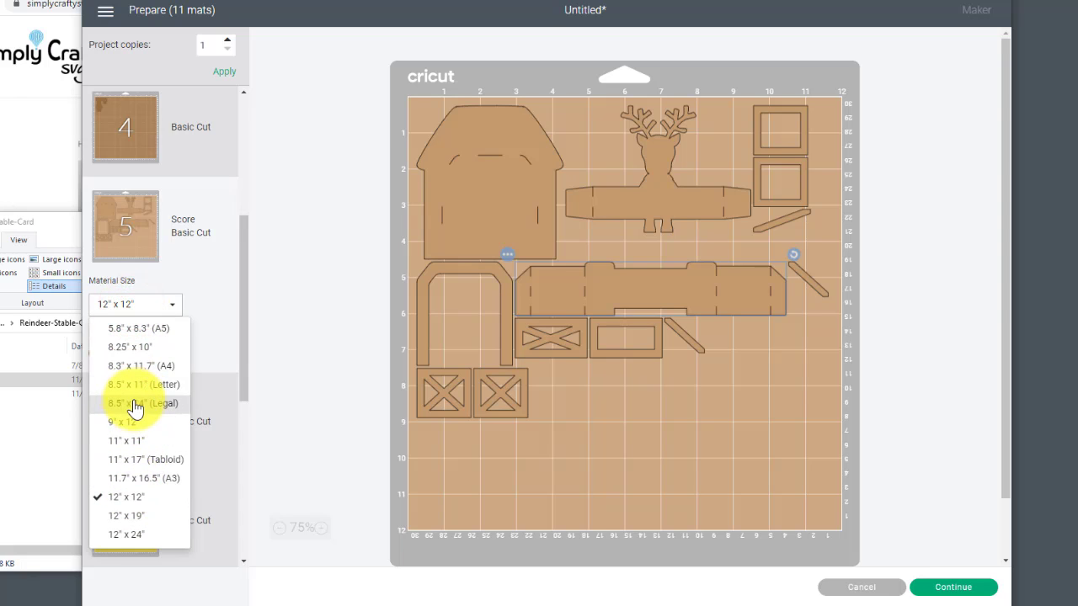
{"action": "left_click", "coordinate": [139, 404]}
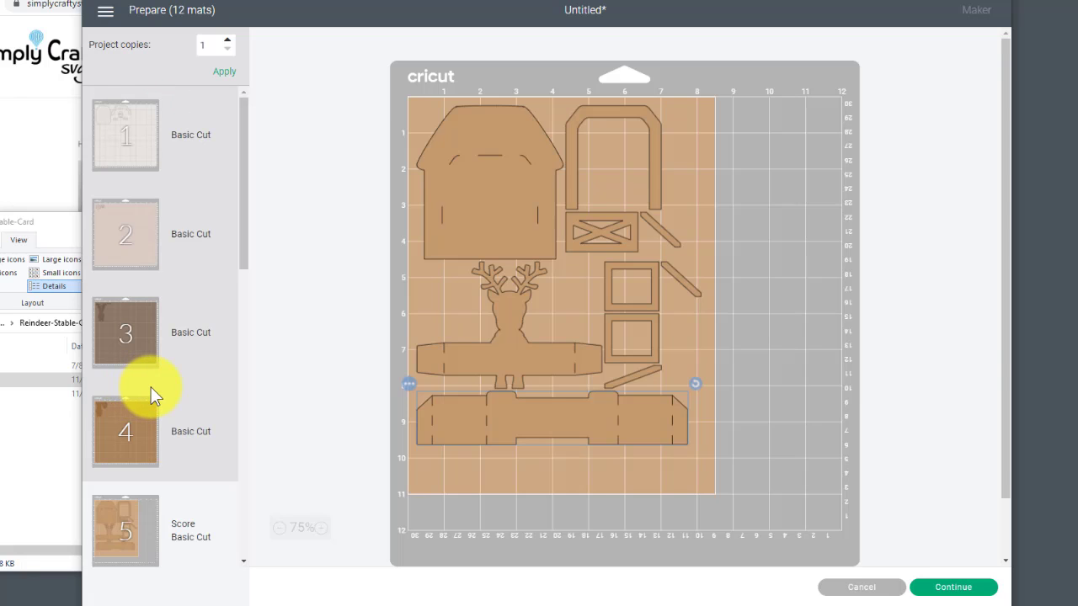
{"action": "mouse_move", "coordinate": [202, 453]}
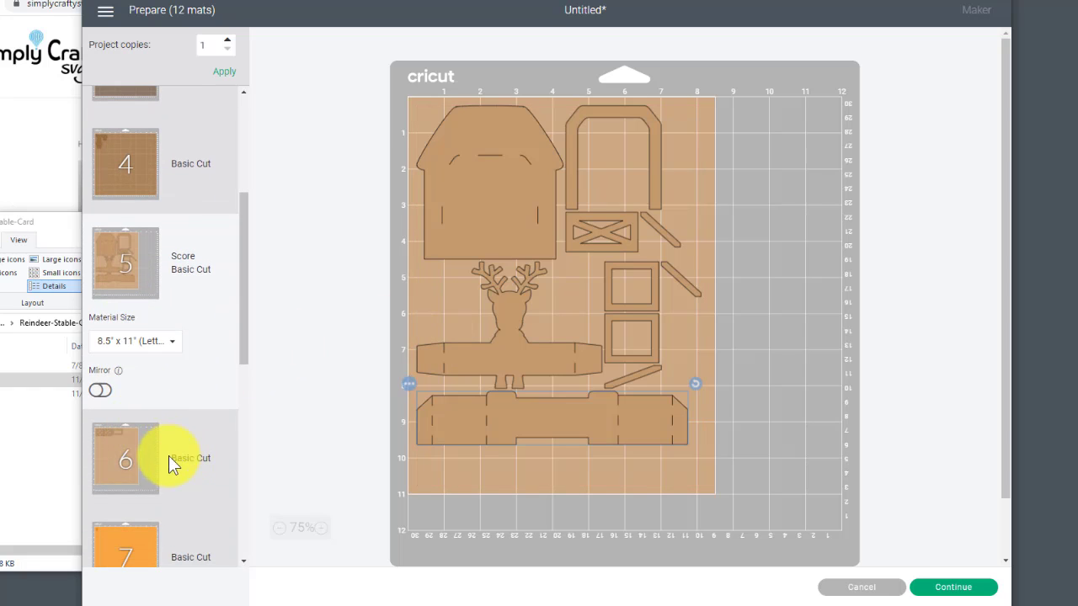
View overflow mat 6 holding the doors and window piece, then cancel back to the canvas.
{"action": "left_click", "coordinate": [125, 458]}
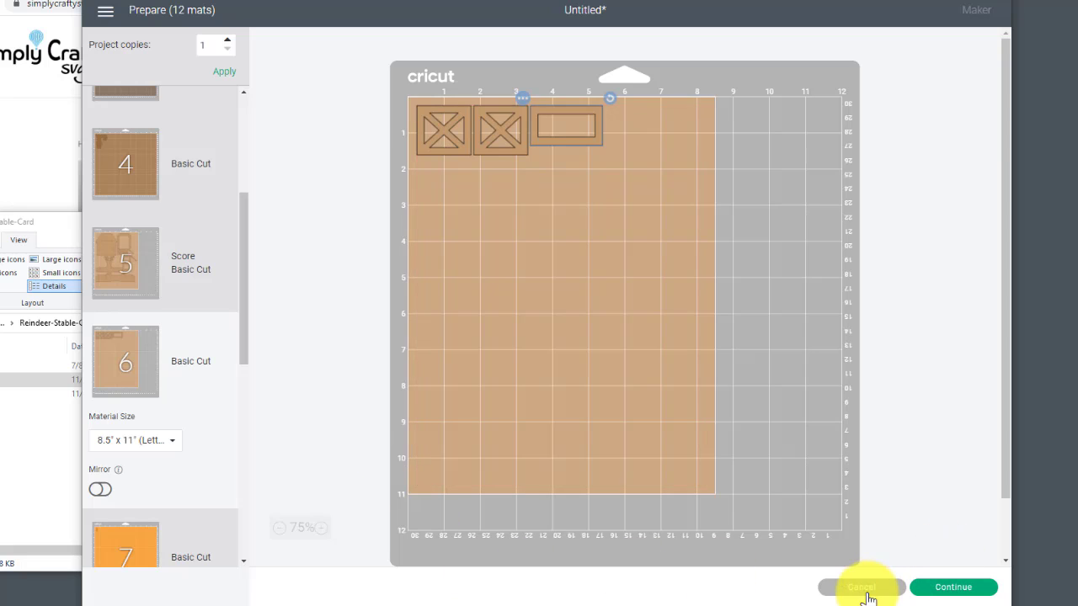
{"action": "left_click", "coordinate": [860, 586]}
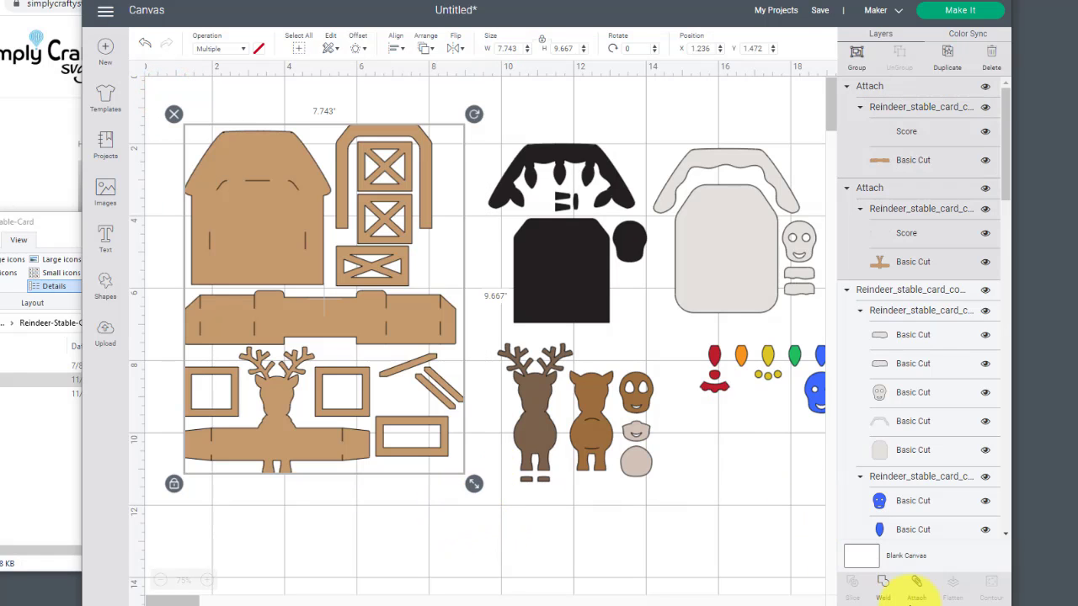
Attach all brown stable pieces together, nudge the group slightly down-right, and preview mats.
{"action": "left_click", "coordinate": [916, 586]}
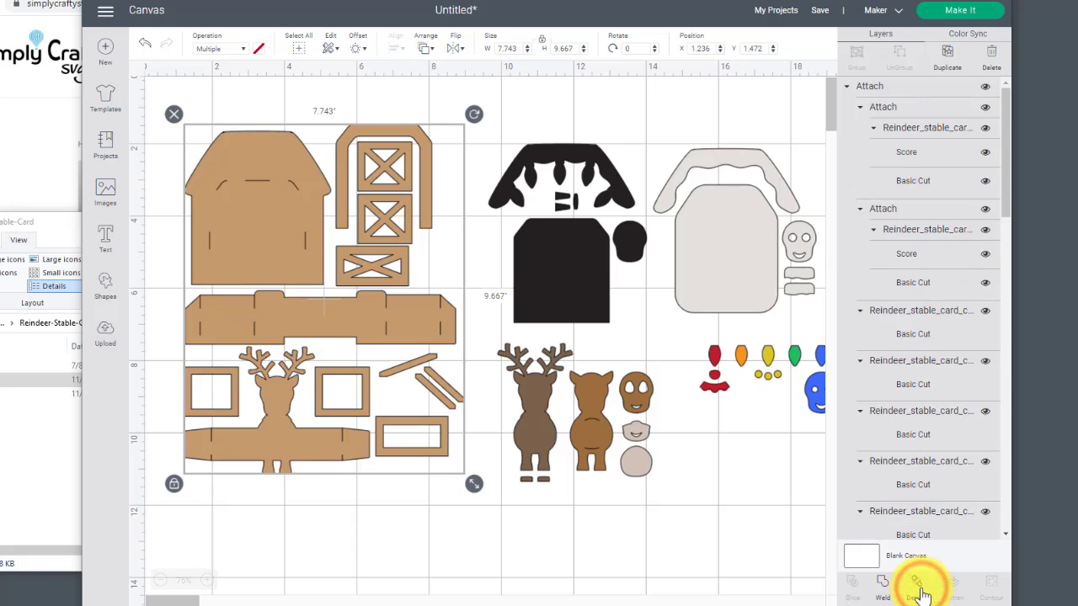
{"action": "left_click", "coordinate": [916, 585]}
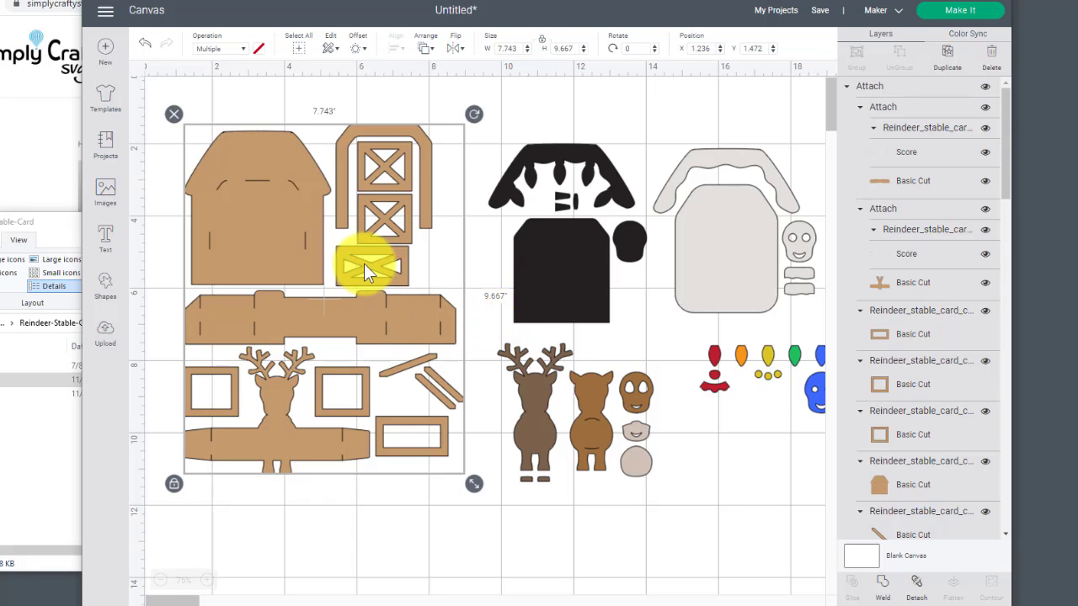
{"action": "left_click_drag", "start_coordinate": [367, 270], "coordinate": [345, 282]}
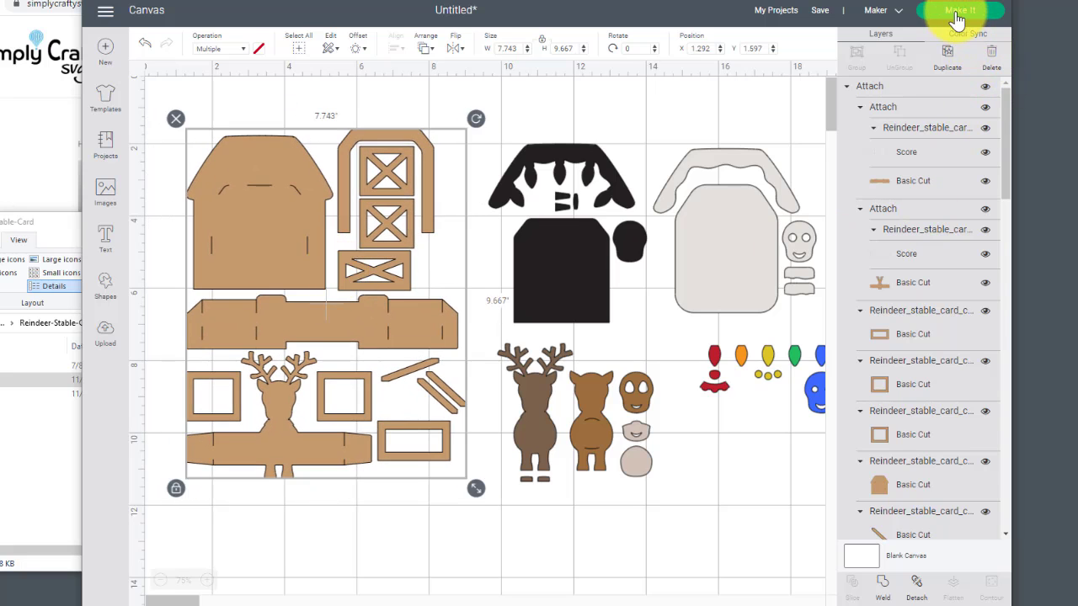
{"action": "left_click", "coordinate": [958, 10]}
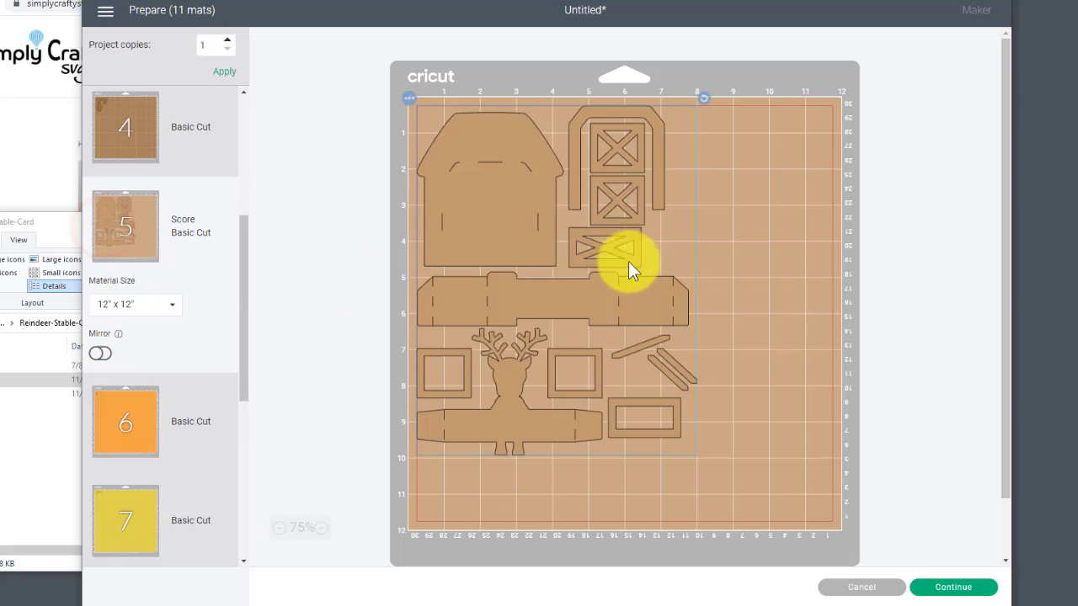
{"action": "mouse_move", "coordinate": [438, 328]}
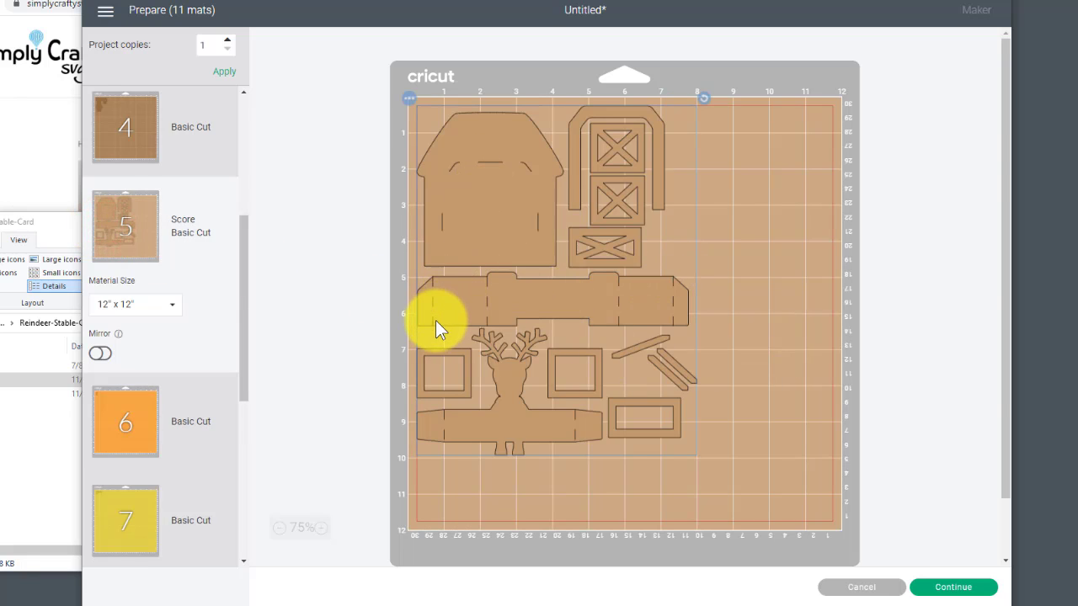
{"action": "mouse_move", "coordinate": [556, 337]}
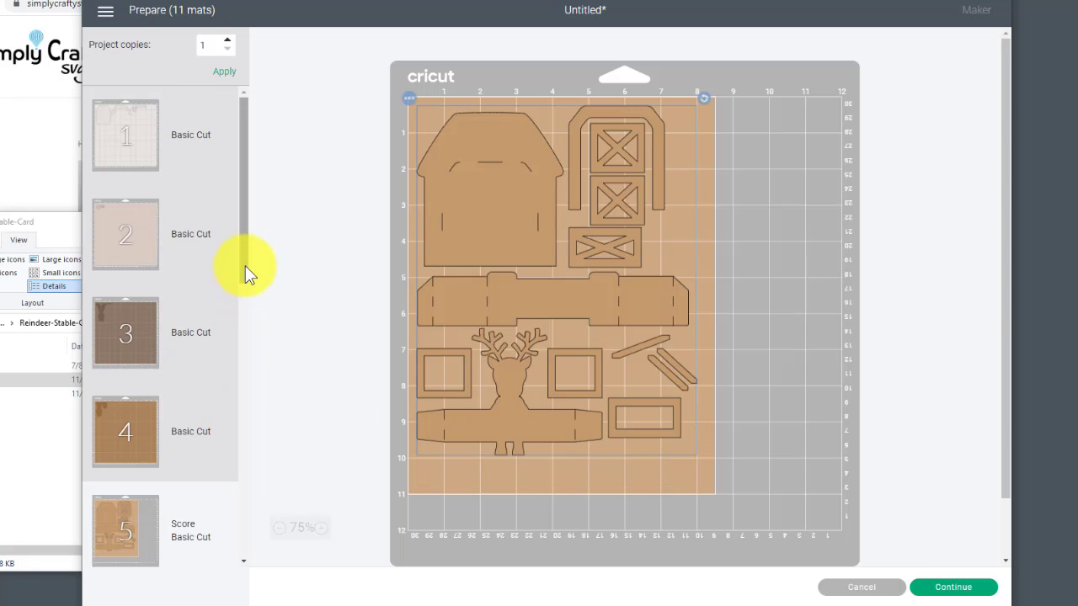
Review the mats to confirm all attached pieces fit on one letter-size mat, then return to canvas.
{"action": "scroll", "scroll_direction": "down", "scroll_amount": 3}
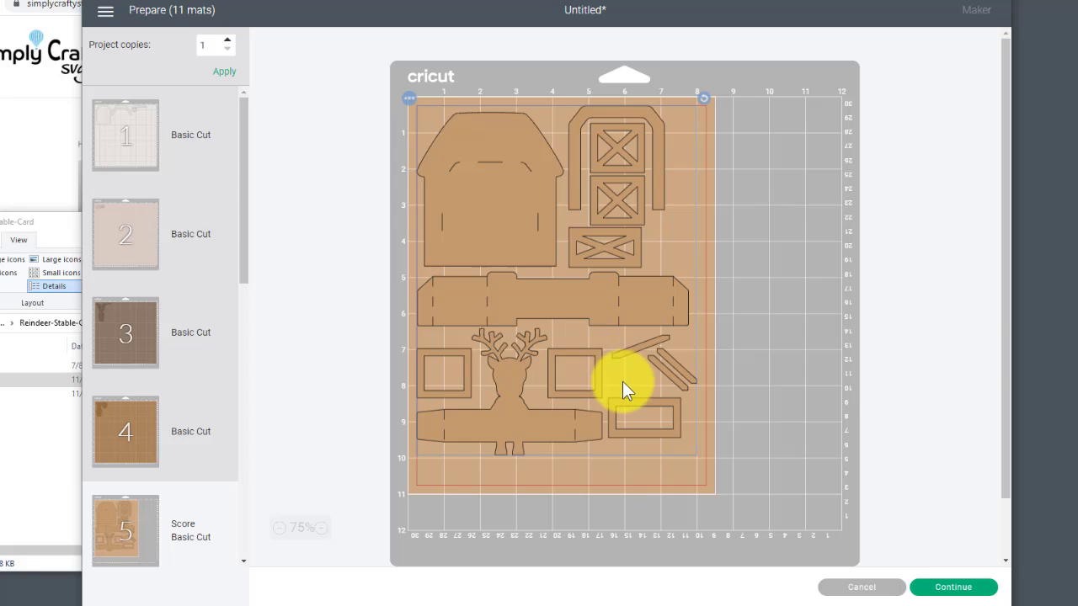
{"action": "mouse_move", "coordinate": [564, 362]}
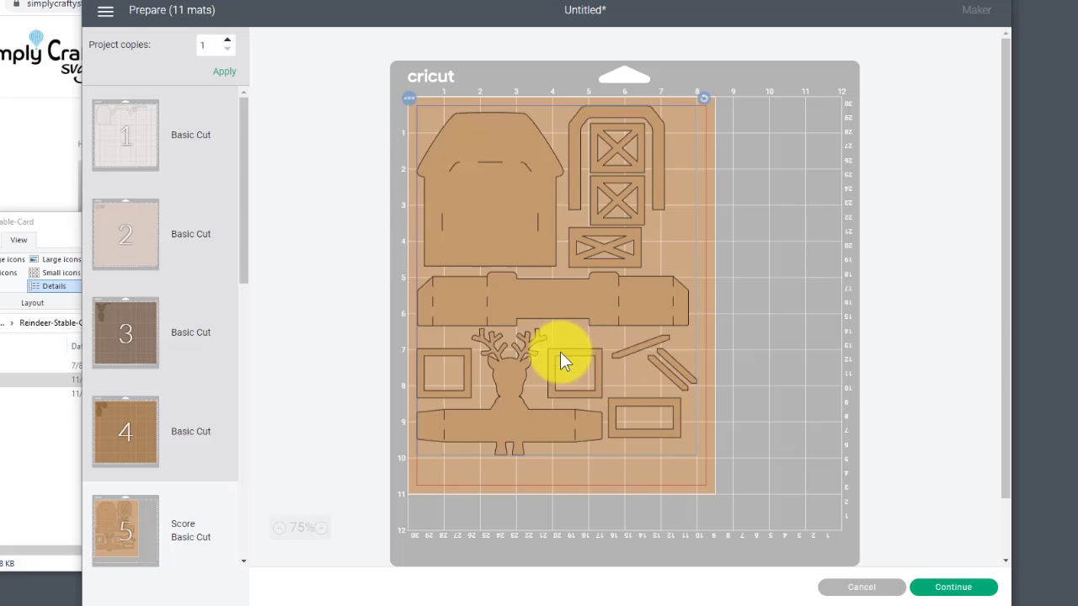
{"action": "mouse_move", "coordinate": [467, 304]}
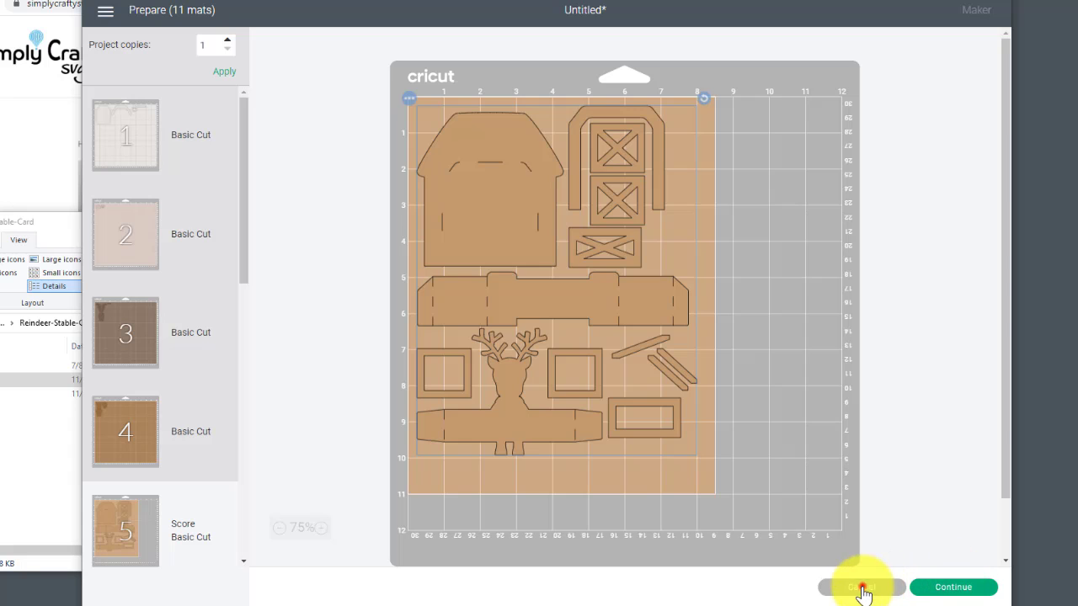
{"action": "left_click", "coordinate": [860, 587]}
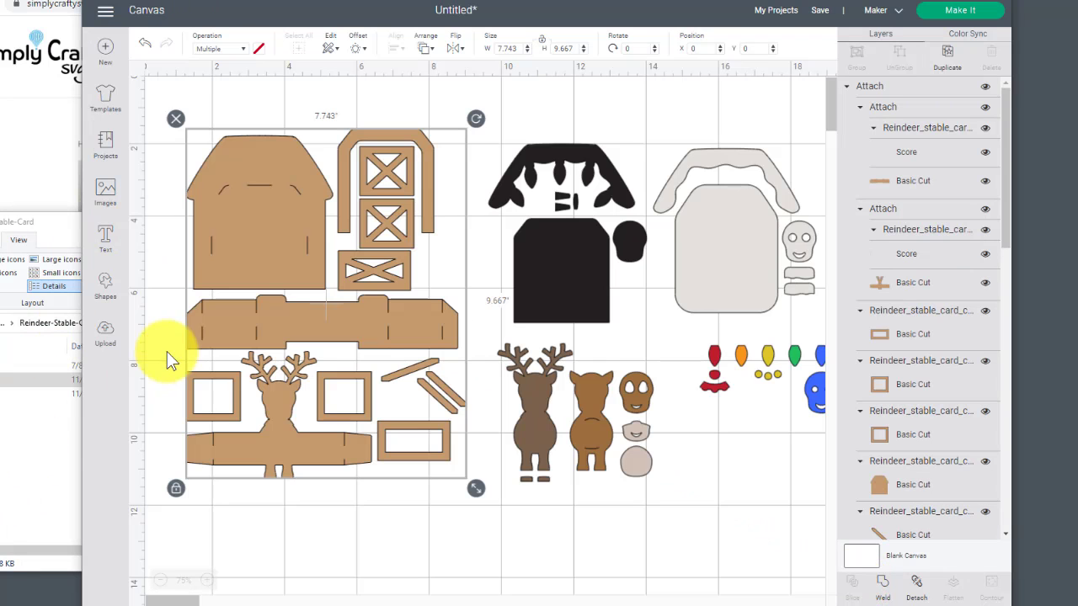
{"action": "mouse_move", "coordinate": [139, 362]}
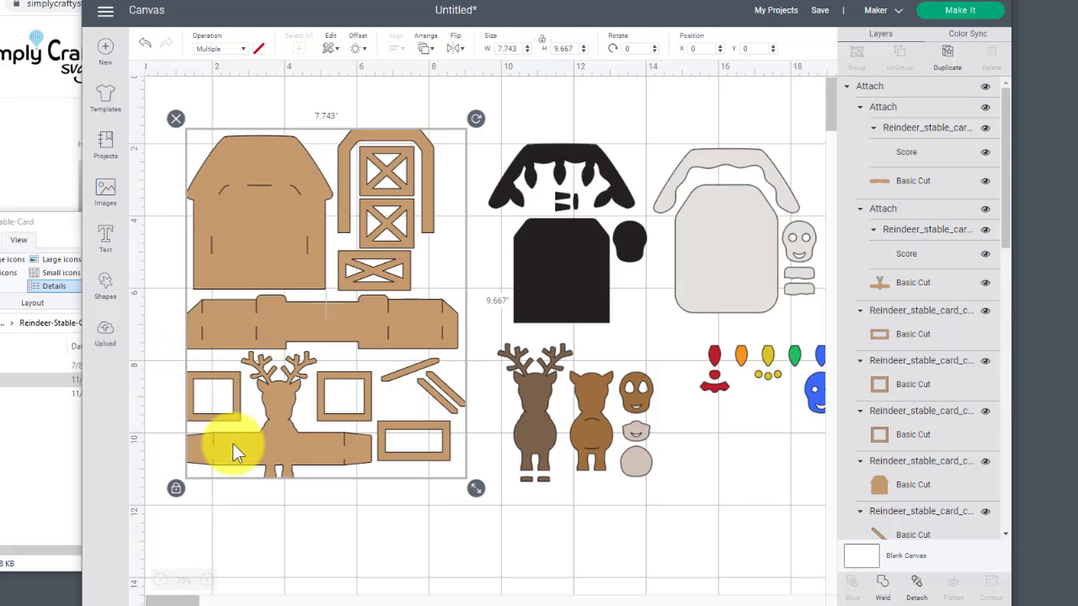
{"action": "mouse_move", "coordinate": [750, 377]}
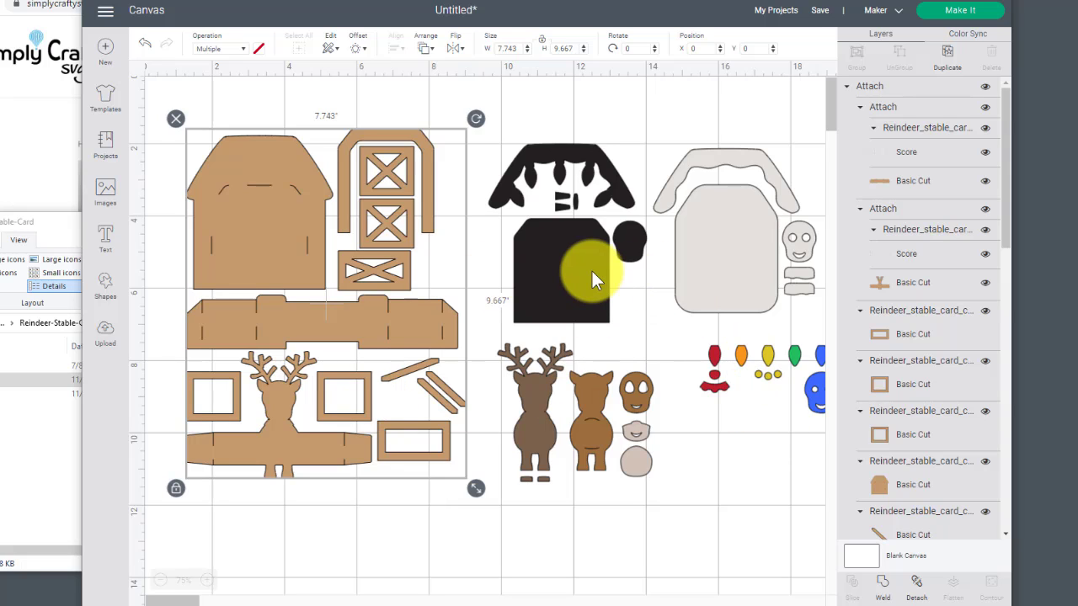
{"action": "mouse_move", "coordinate": [244, 333]}
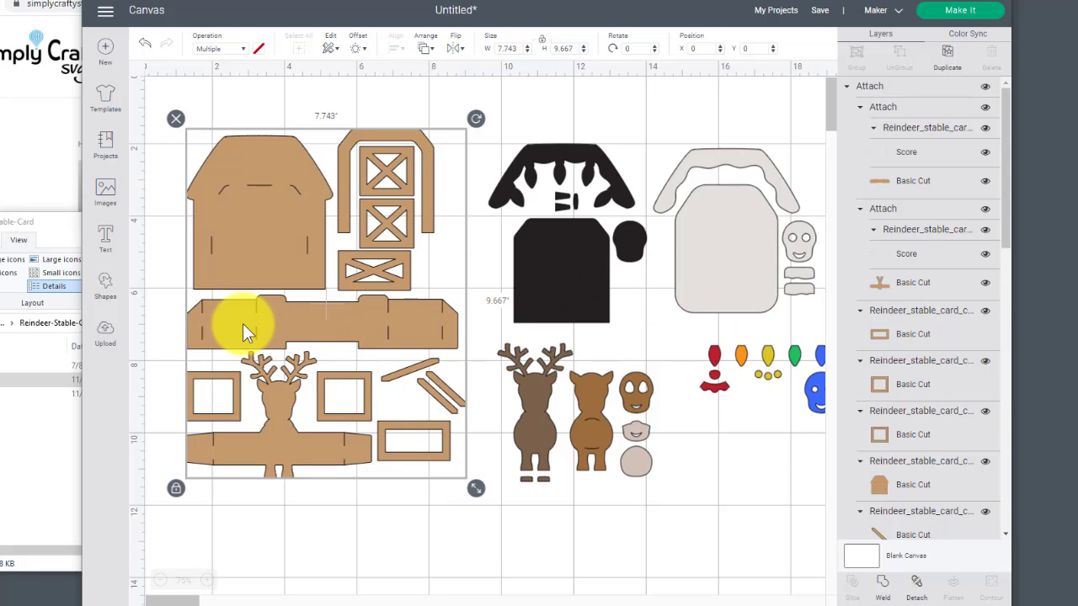
{"action": "mouse_move", "coordinate": [289, 230]}
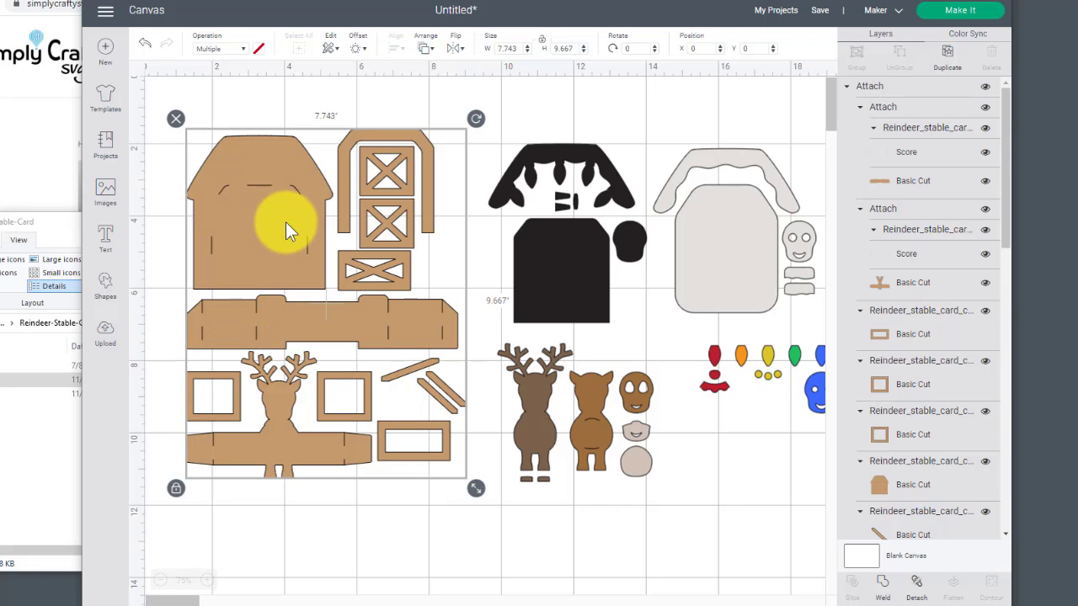
{"action": "mouse_move", "coordinate": [290, 234]}
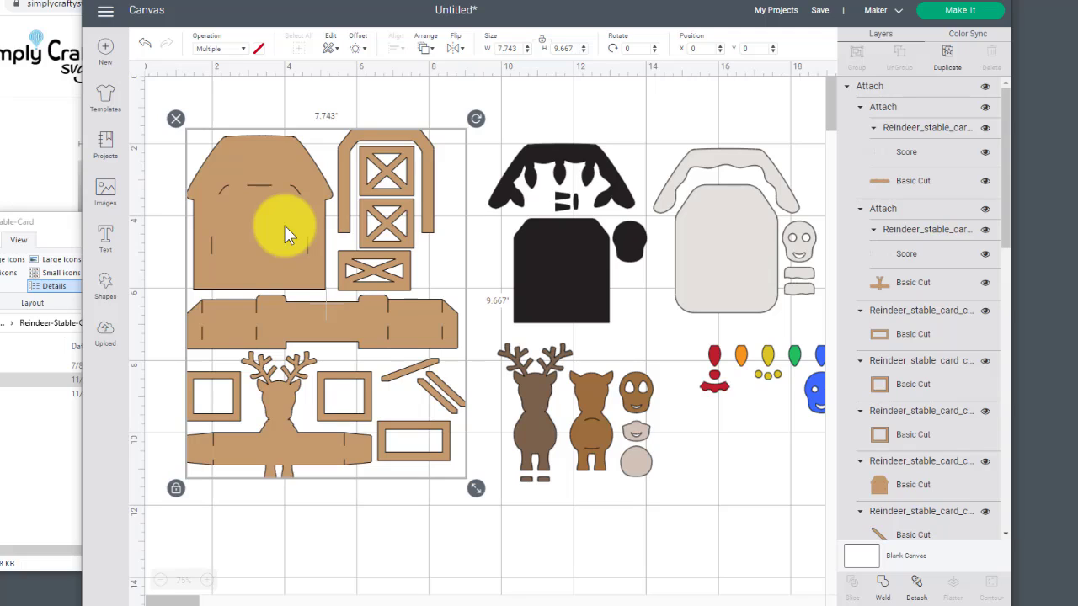
{"action": "mouse_move", "coordinate": [320, 240]}
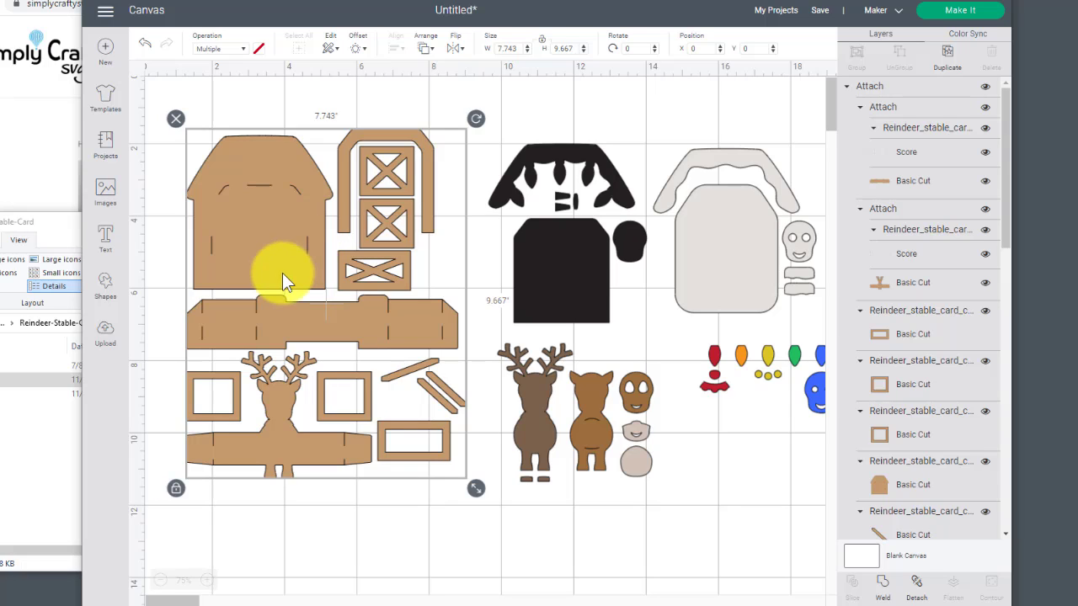
{"action": "mouse_move", "coordinate": [189, 505]}
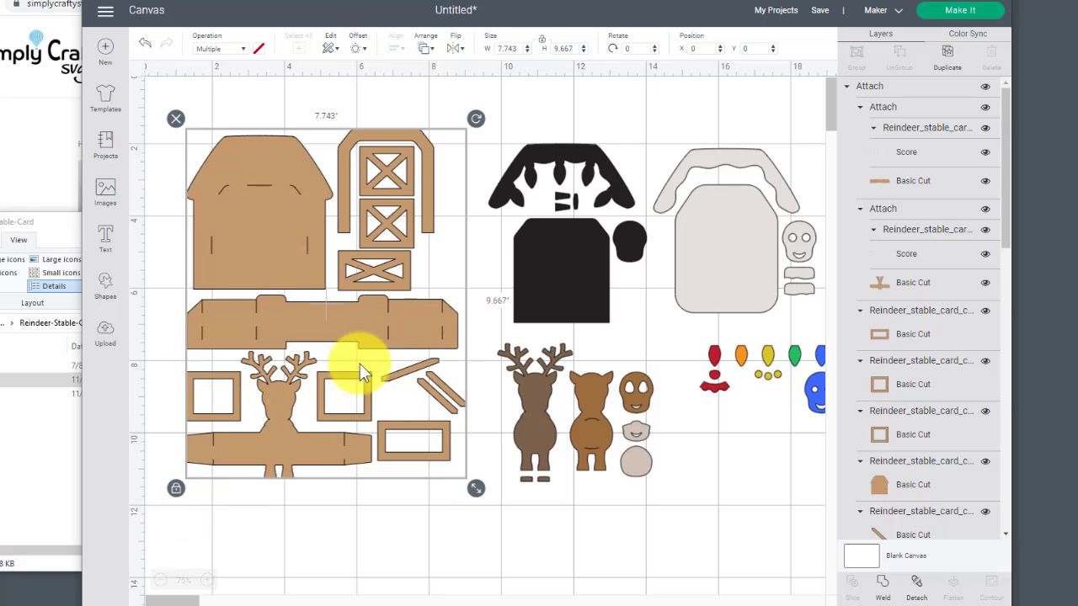
{"action": "mouse_move", "coordinate": [312, 329]}
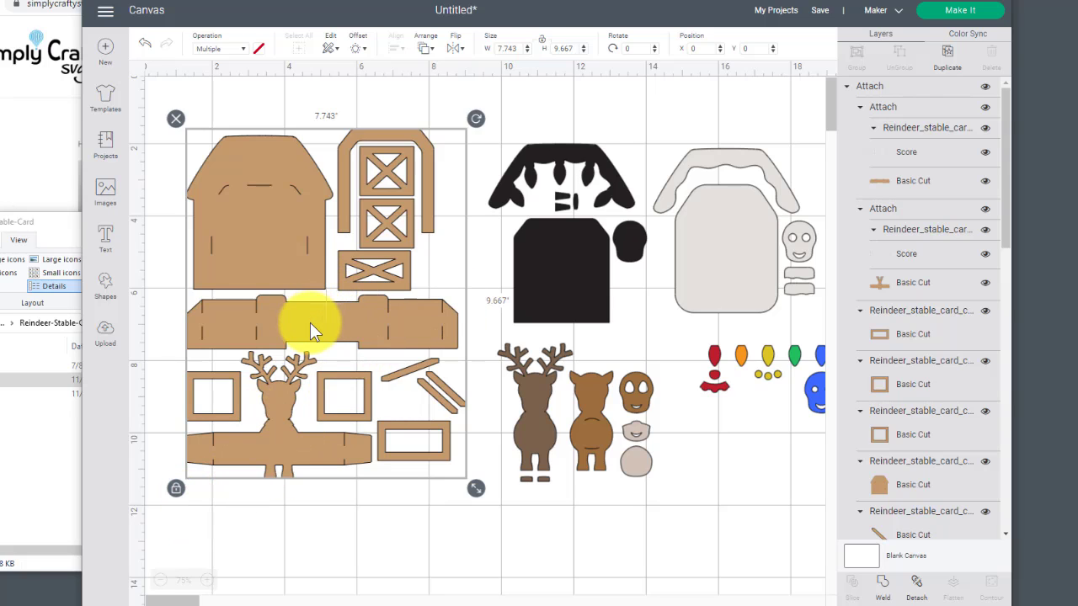
{"action": "mouse_move", "coordinate": [318, 335]}
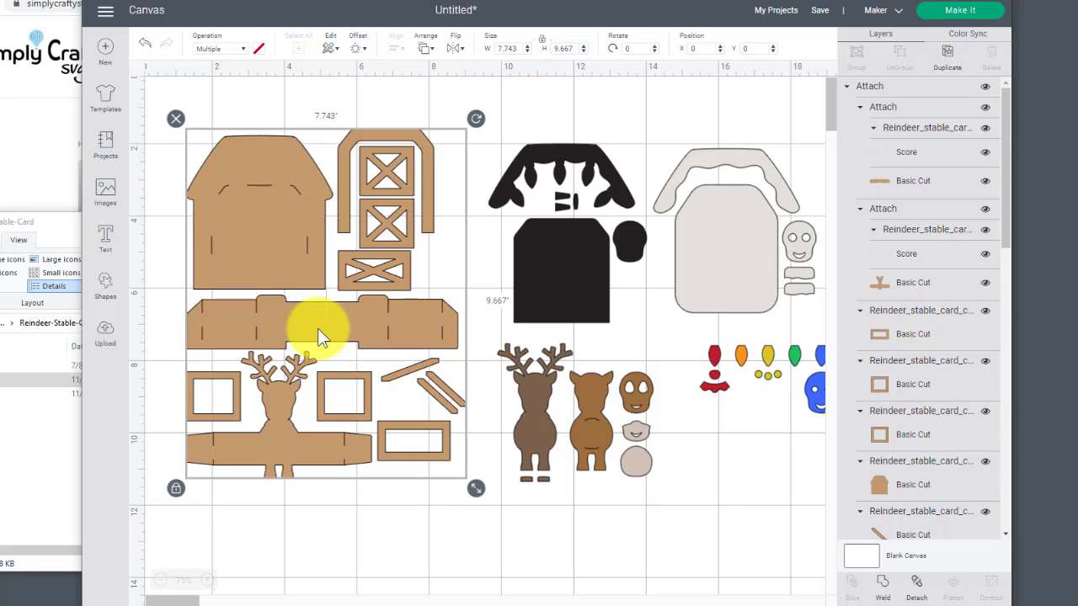
{"action": "mouse_move", "coordinate": [333, 327]}
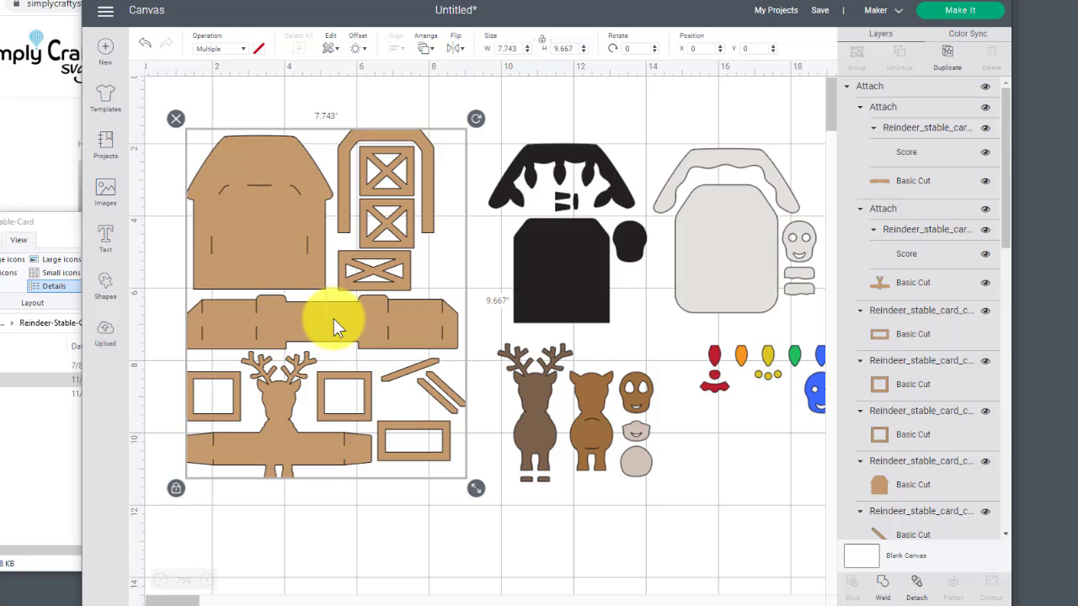